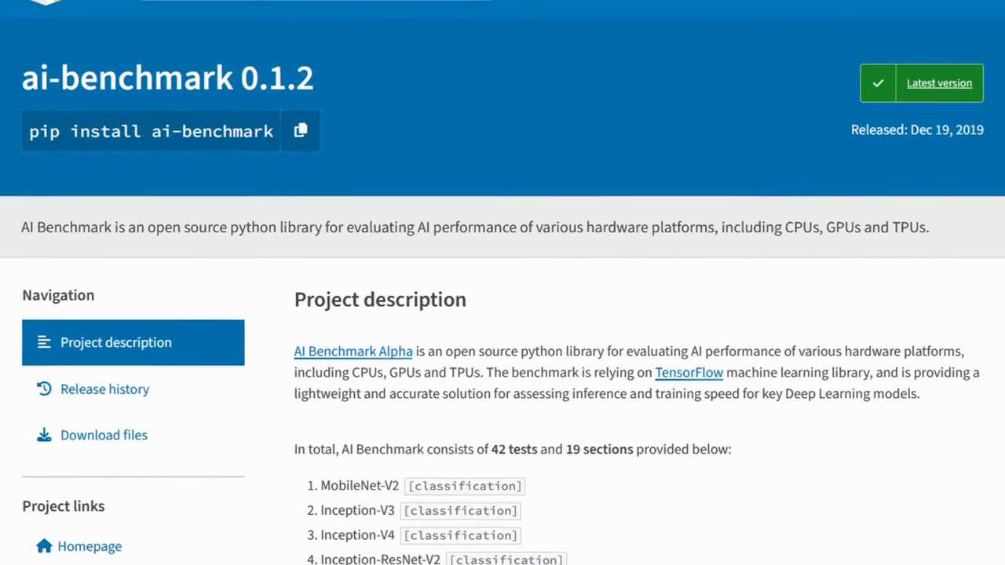
# Scroll through the TensorFlow home page reached from the PyPI ai-benchmark link.
pyautogui.scroll(3)
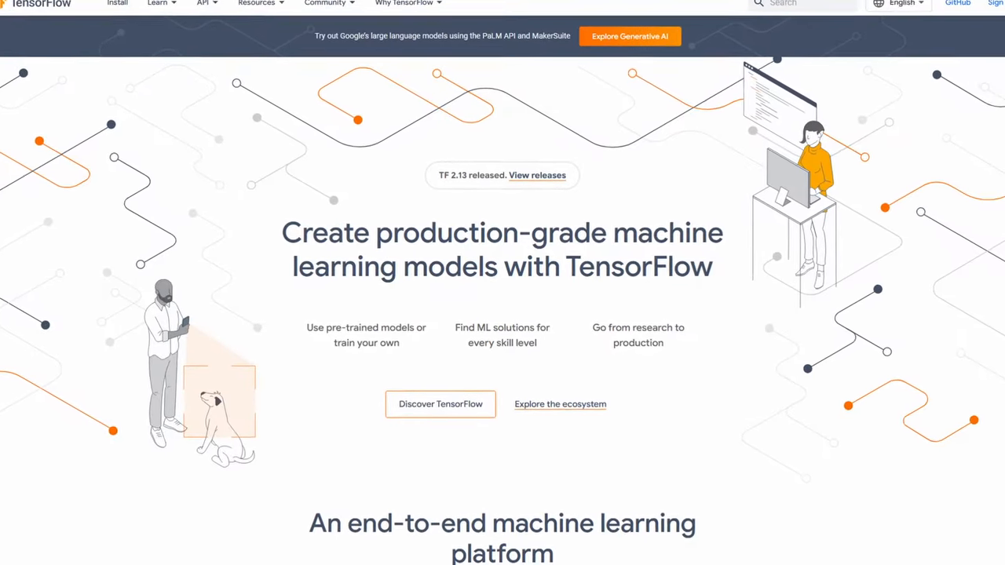
pyautogui.scroll(-3)
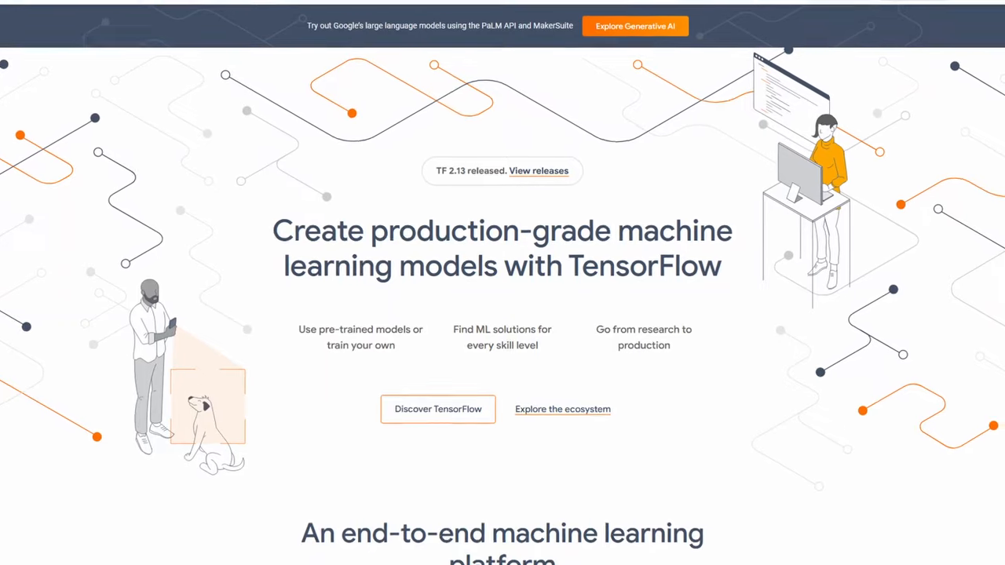
pyautogui.scroll(-3)
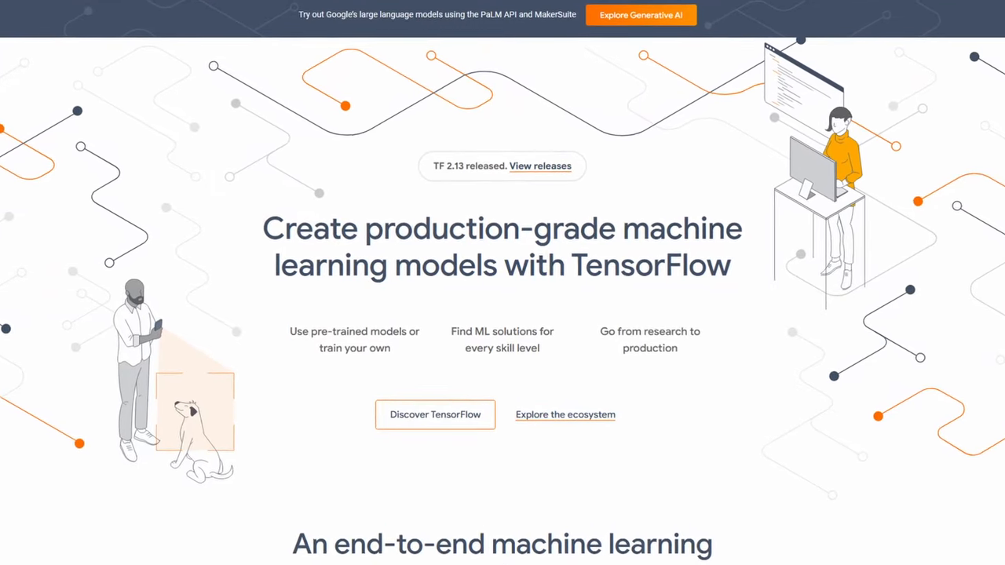
pyautogui.scroll(-3)
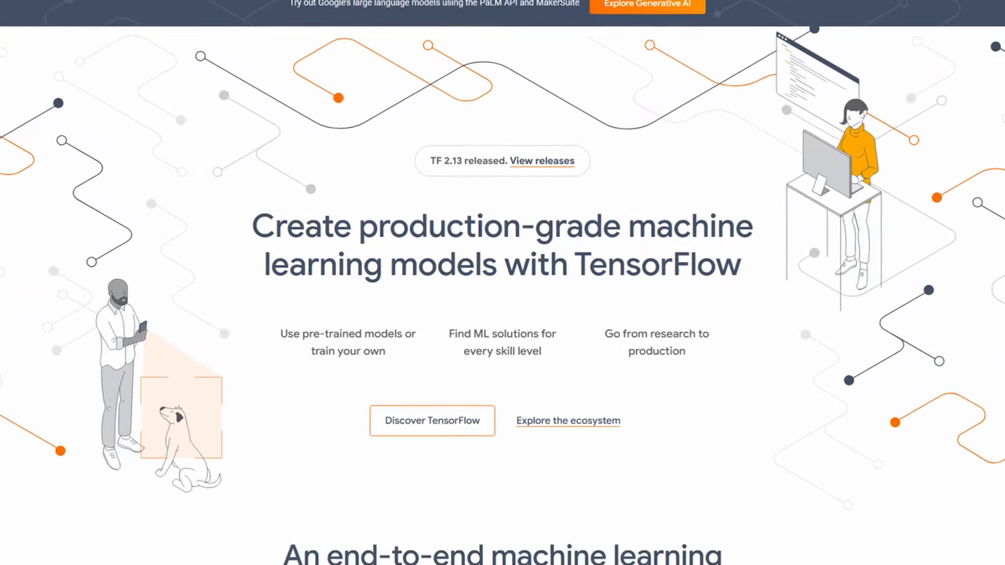
pyautogui.scroll(-3)
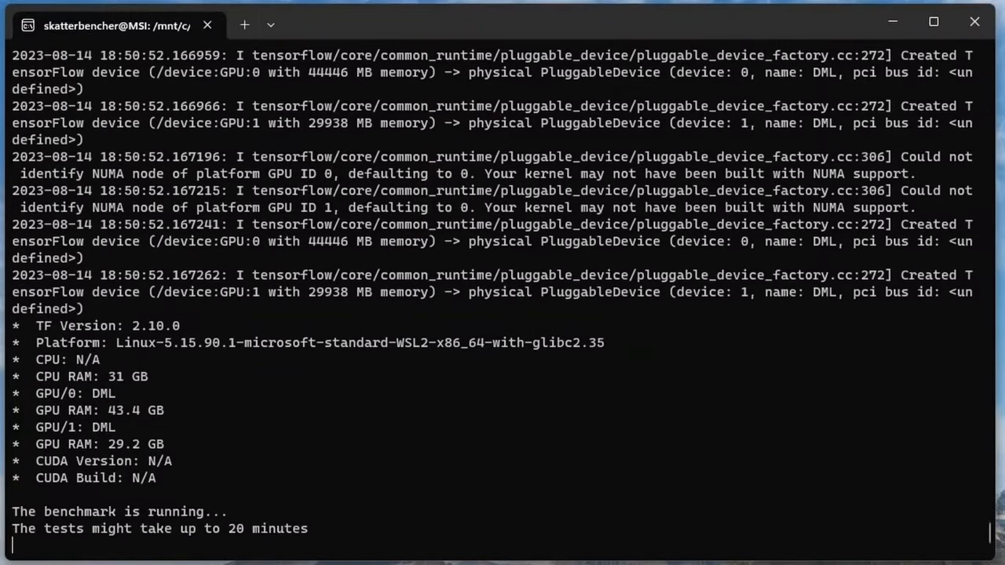
# Scroll the terminal as the benchmark prints inference and training times for its first test.
pyautogui.scroll(-3)
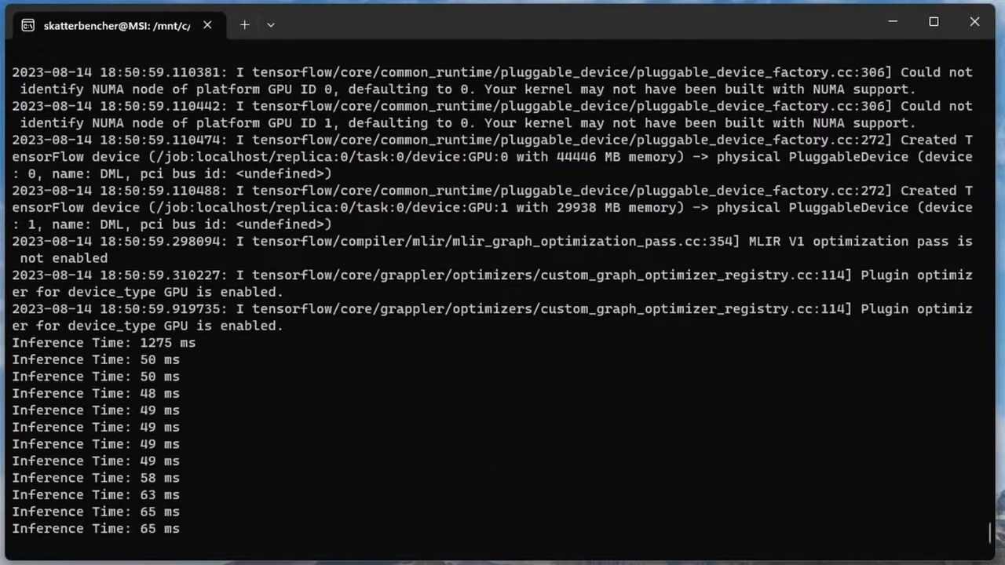
pyautogui.scroll(-3)
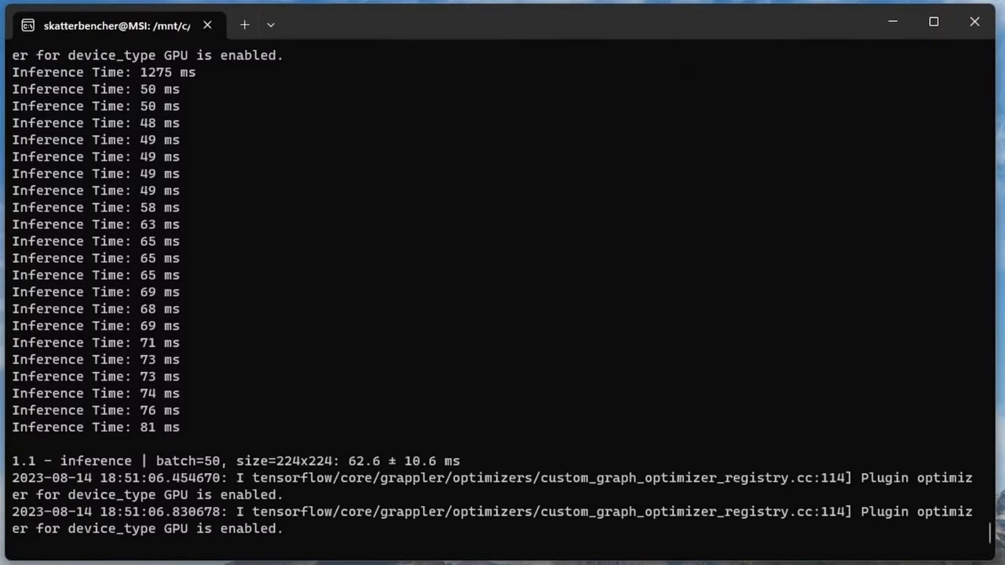
pyautogui.scroll(-3)
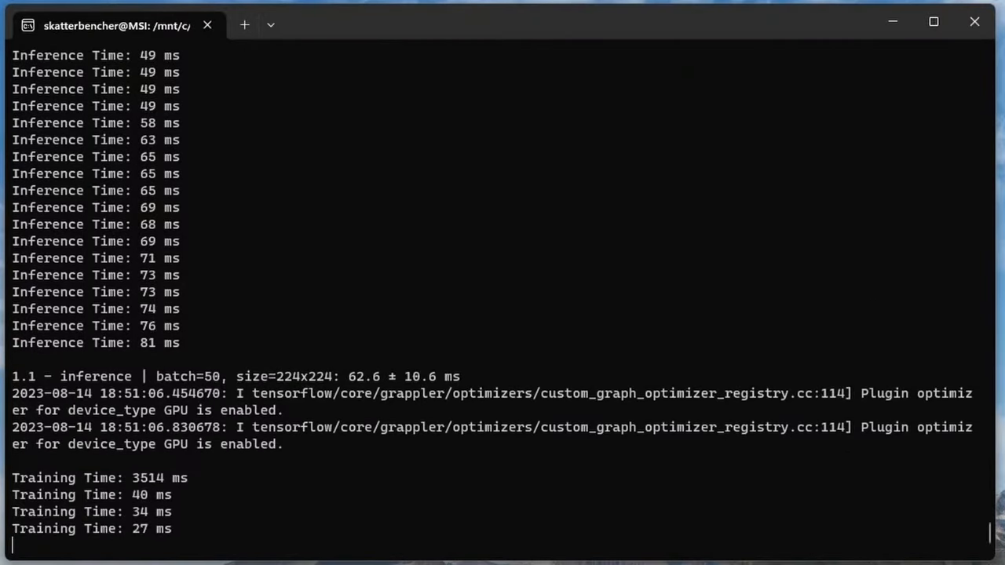
pyautogui.scroll(-3)
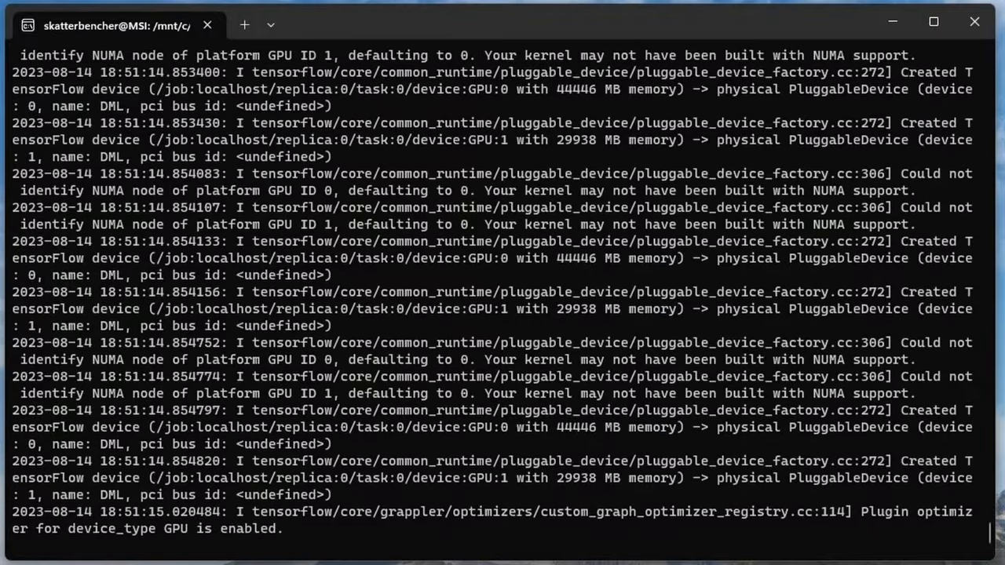
pyautogui.scroll(-3)
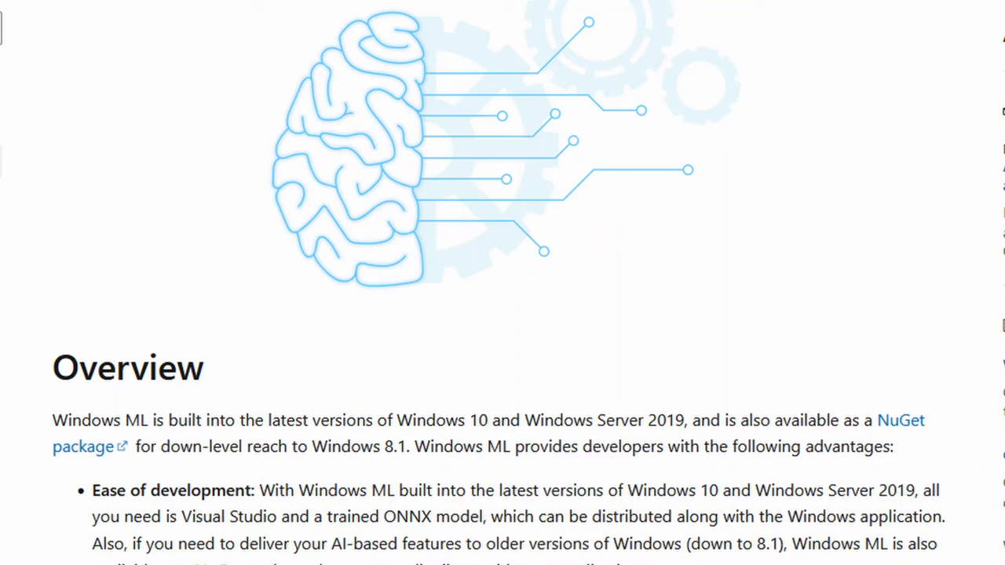
# Browse from the Windows ML overview to the TensorFlow pip install guide, Windows Native section.
pyautogui.doubleClick(361, 446)
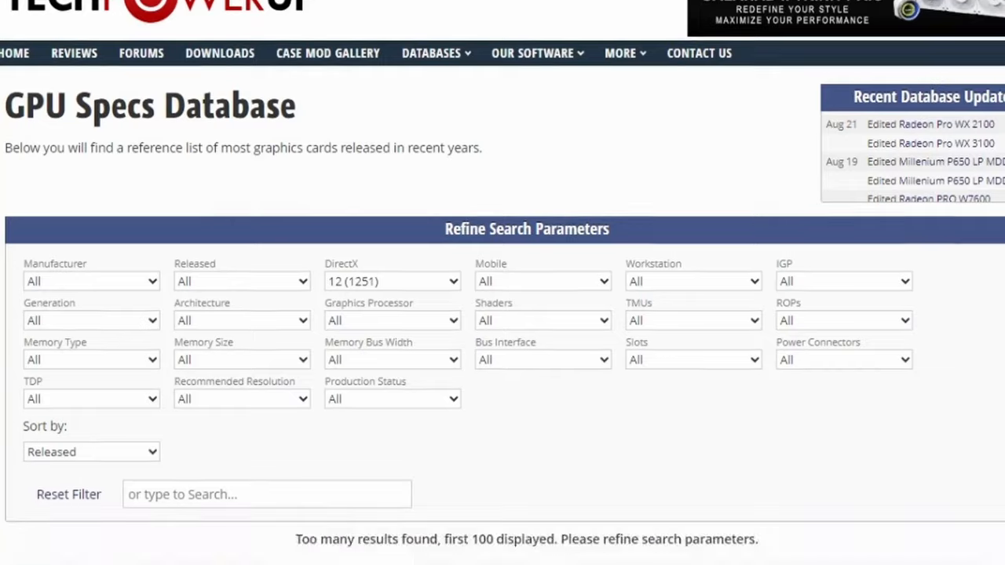
pyautogui.scroll(-3)
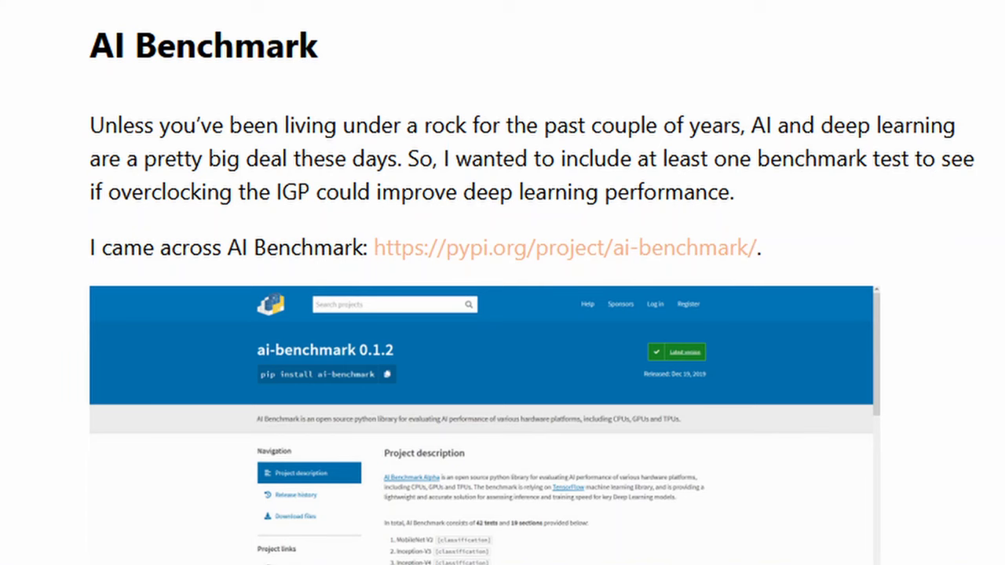
pyautogui.scroll(-3)
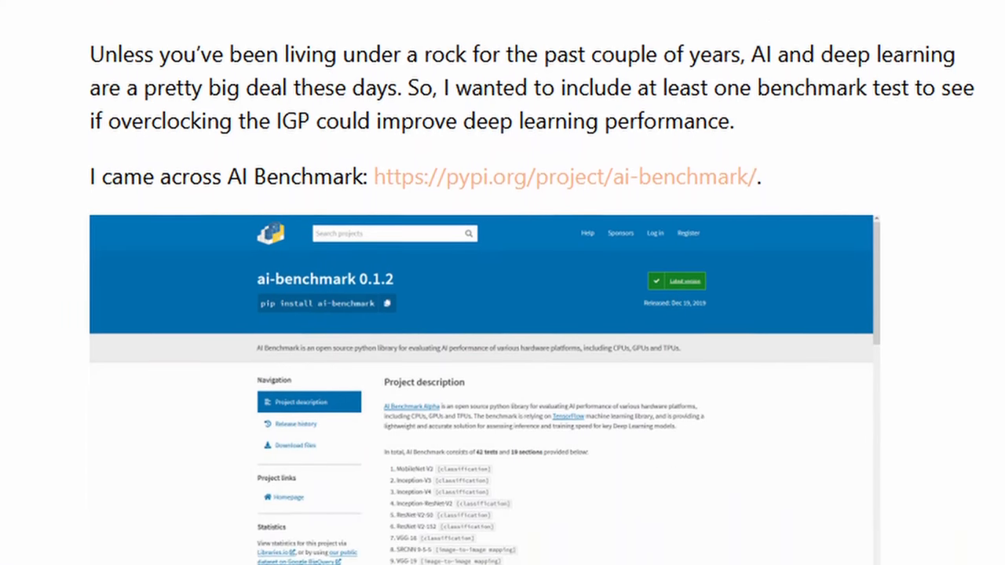
pyautogui.scroll(-3)
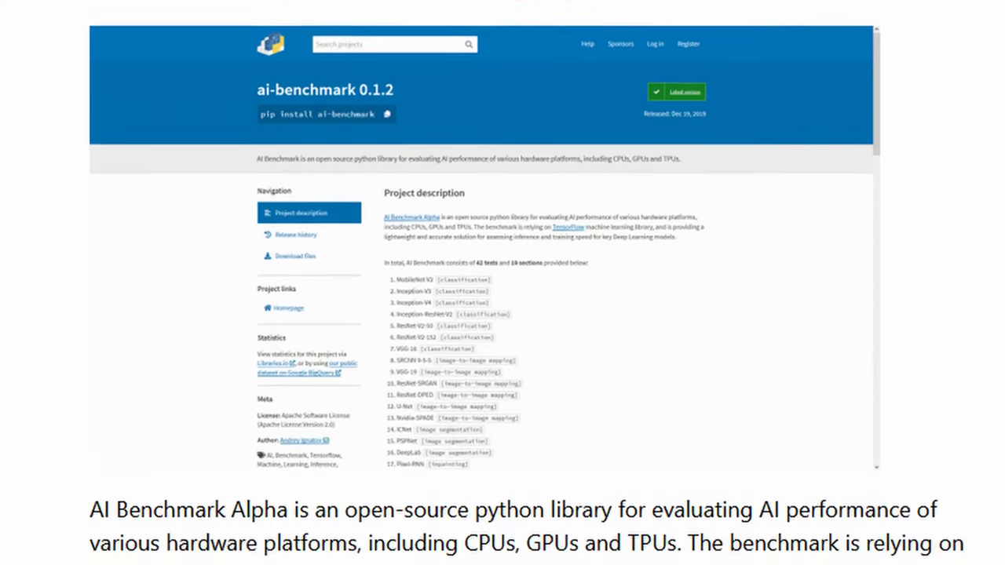
pyautogui.scroll(-3)
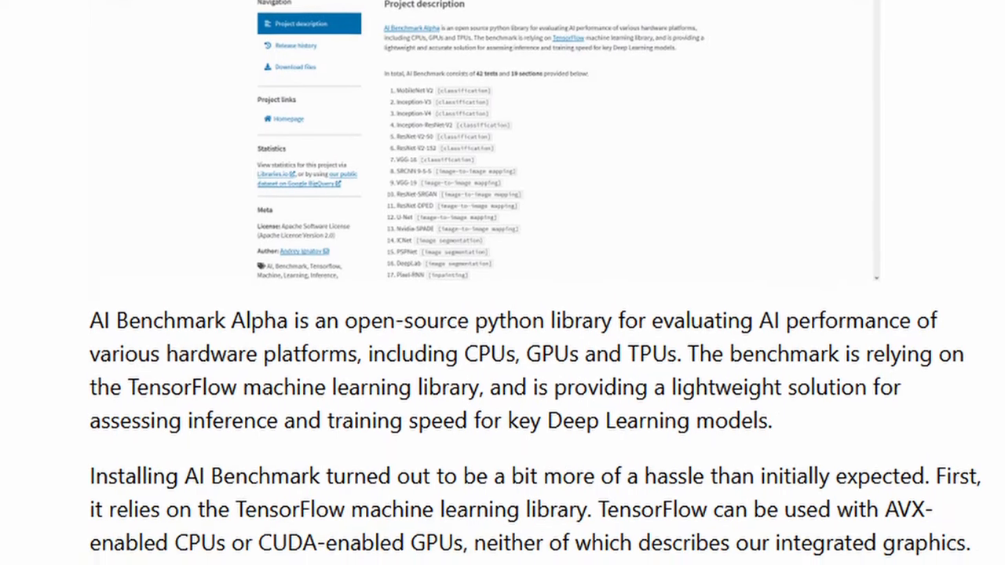
pyautogui.scroll(-3)
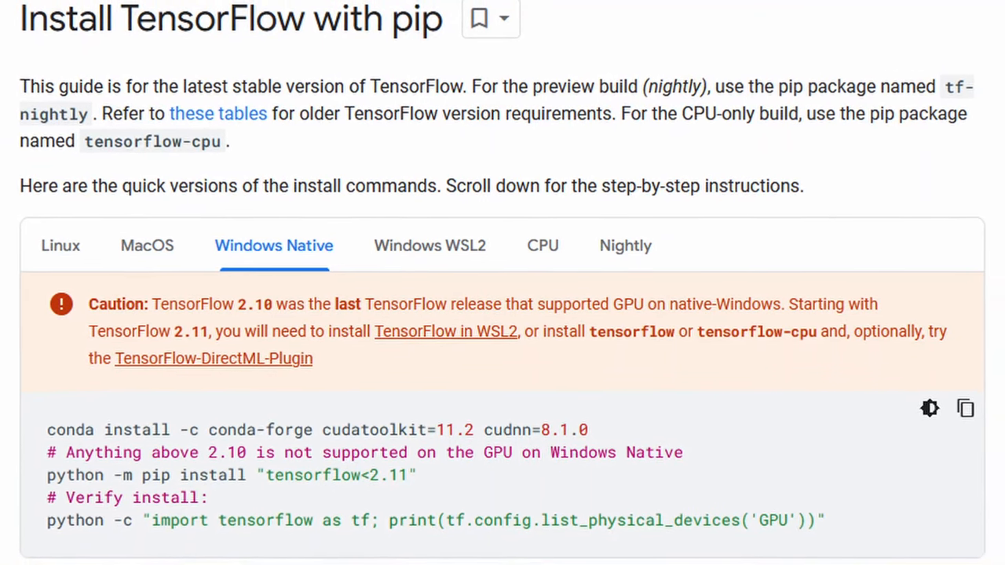
pyautogui.scroll(-3)
pyautogui.write('ana')
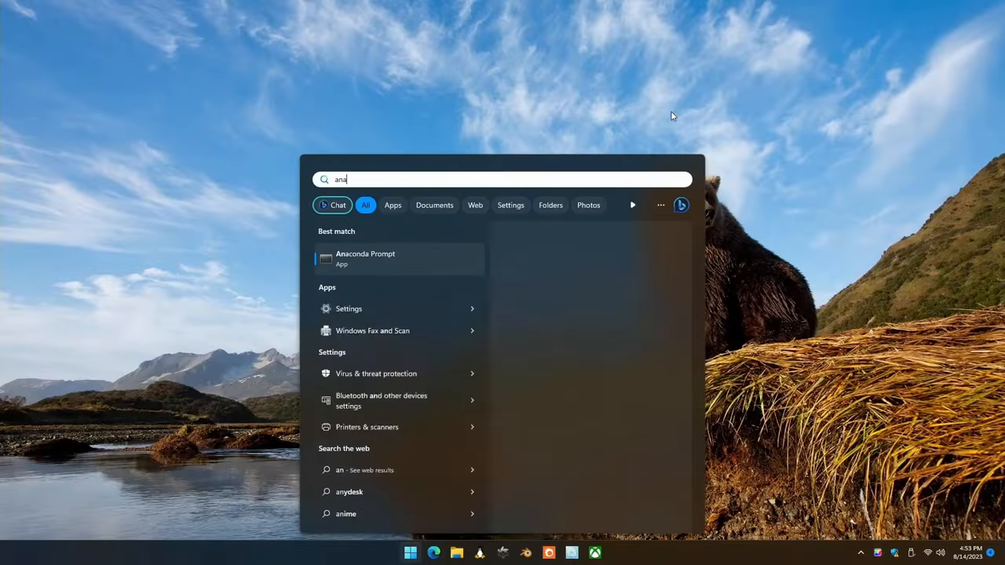
# In Anaconda Prompt, create the aibench conda environment with Python 3.10 and confirm.
pyautogui.click(364, 259)
pyautogui.write('conda create')
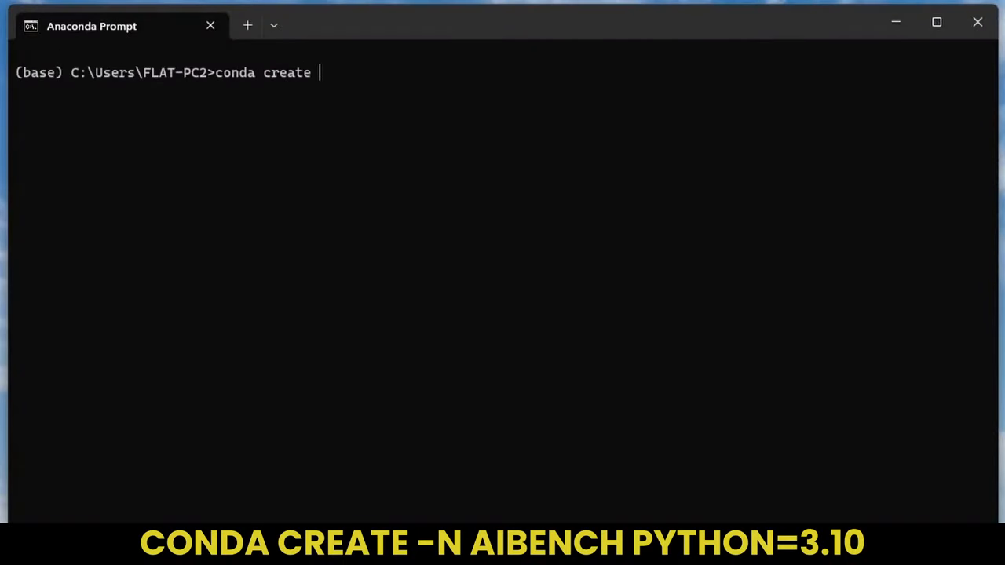
pyautogui.write('-n aibench p')
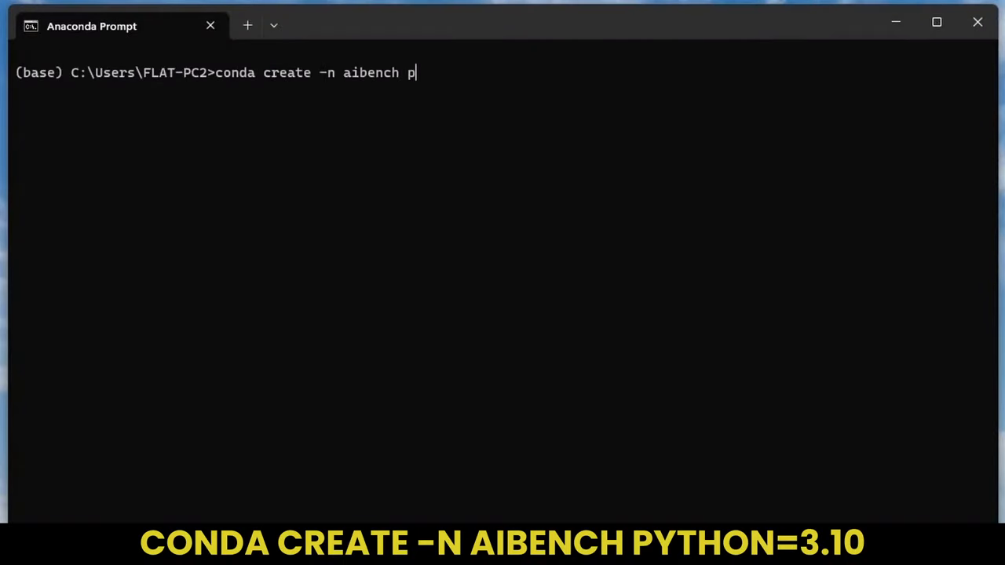
pyautogui.write('ython=3.10')
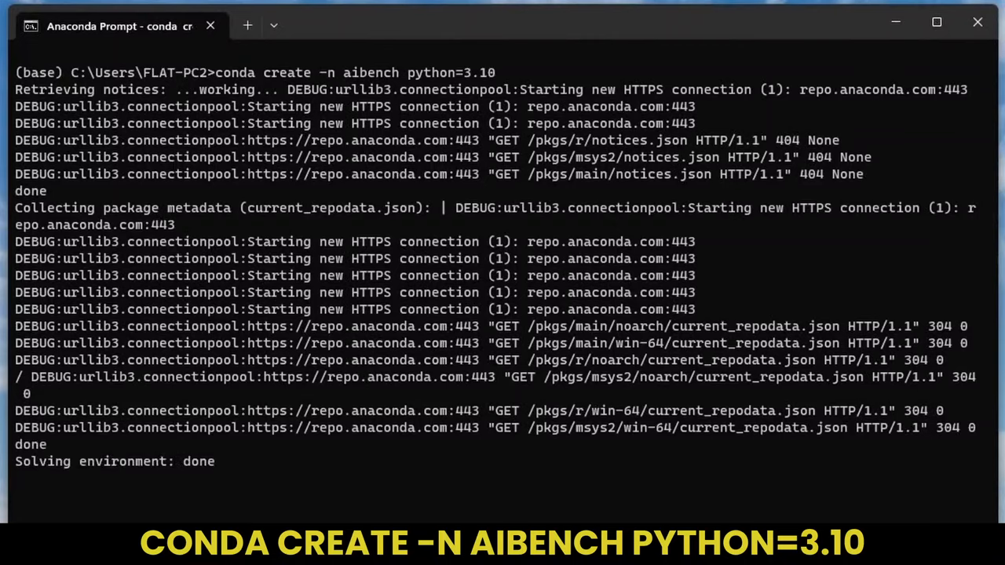
pyautogui.scroll(-3)
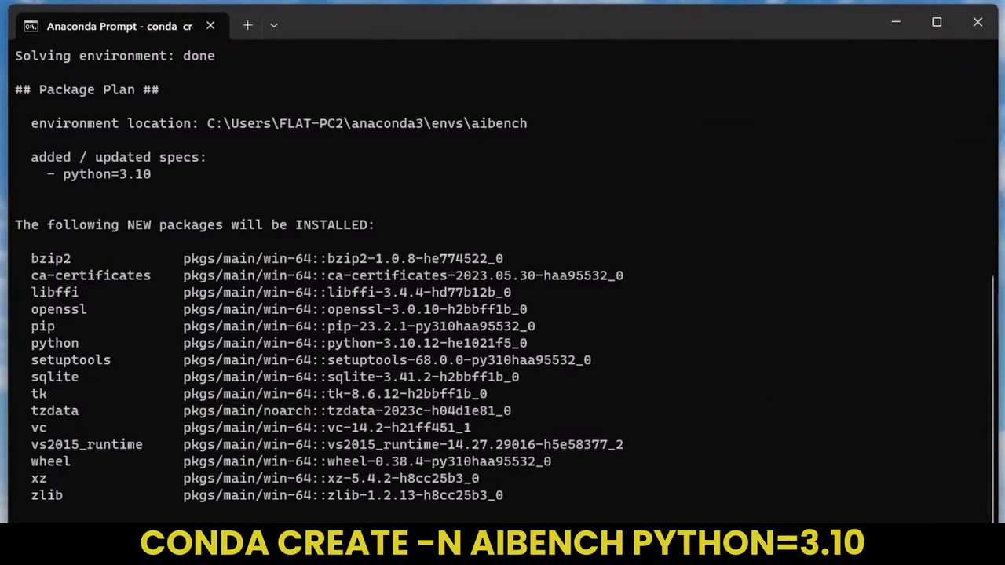
pyautogui.write('y]/n)? y')
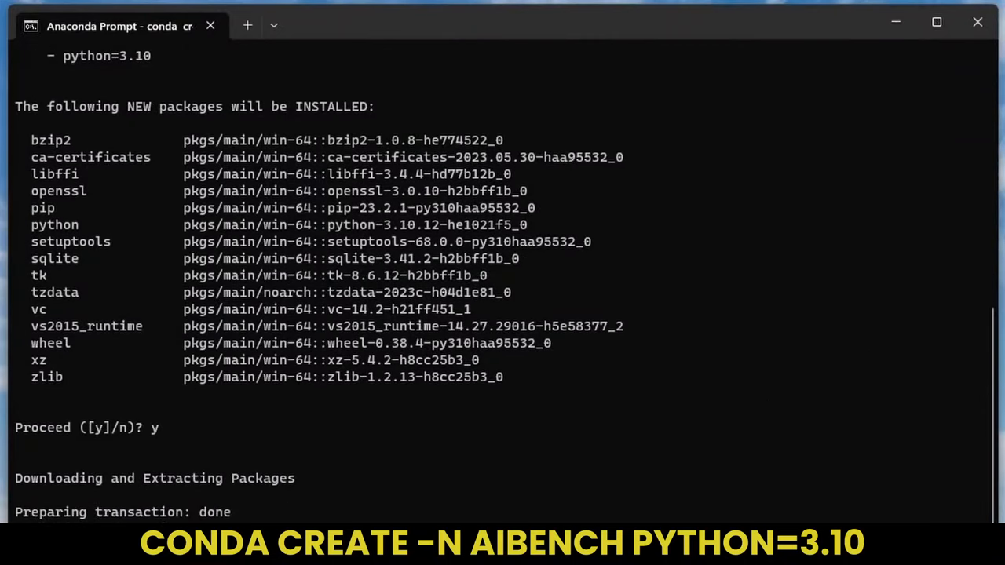
# Activate the aibench environment and install ai_benchmark with pip.
pyautogui.write('conda act')
pyautogui.write('pip install ai_benchmark')
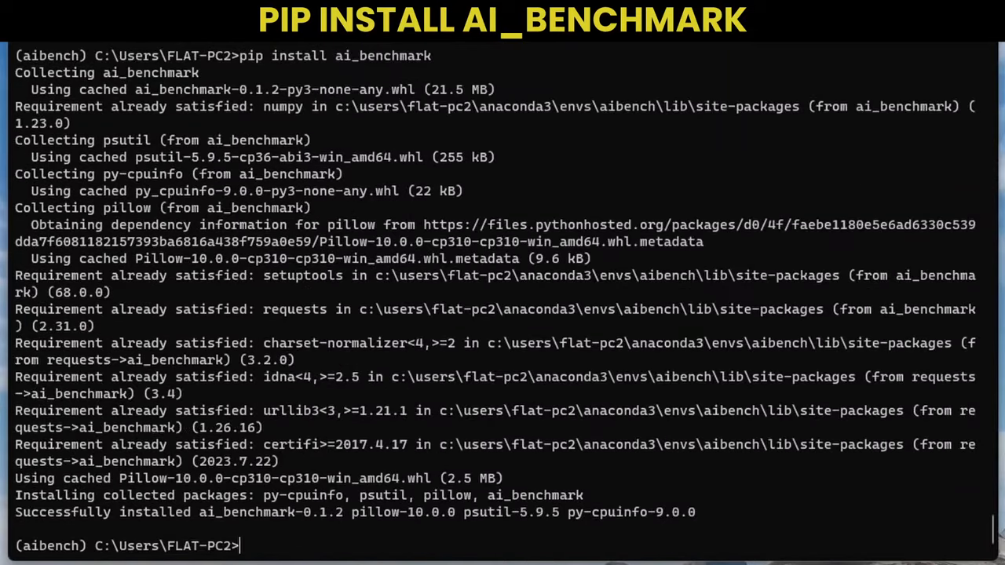
pyautogui.click(410, 553)
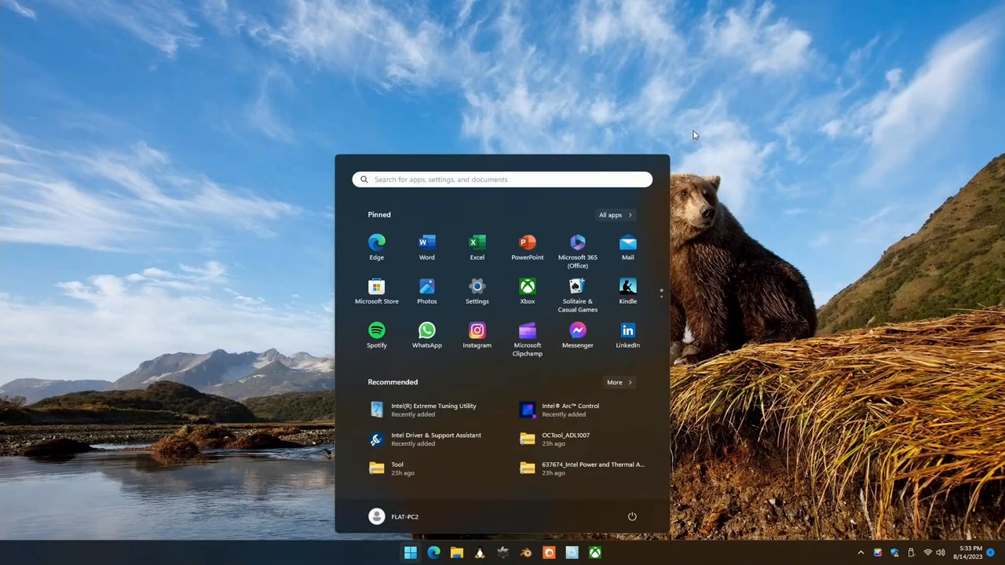
# Launch PowerShell from Start and run wsl --install to install and start Ubuntu.
pyautogui.write('powr')
pyautogui.write('wsl')
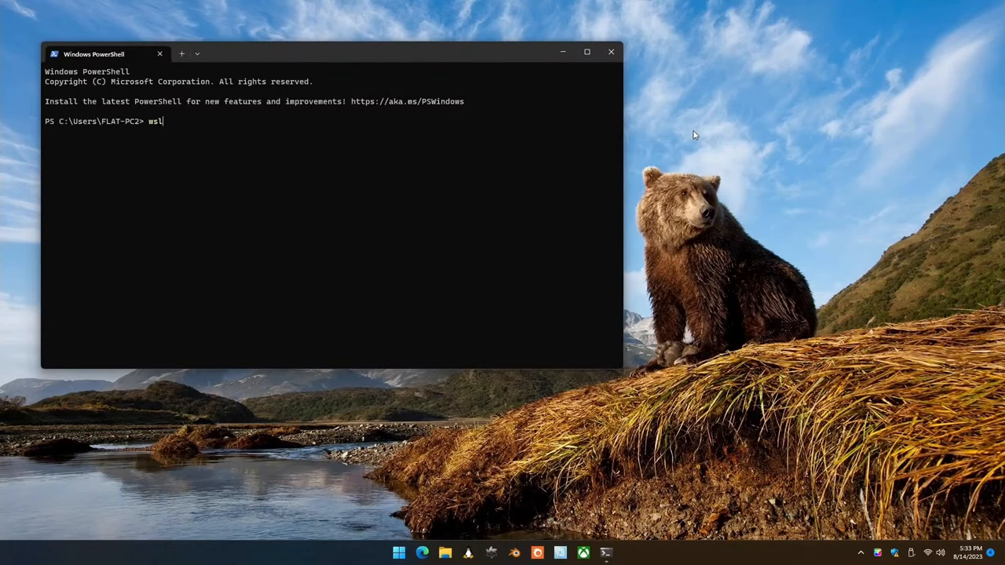
pyautogui.write('--inst')
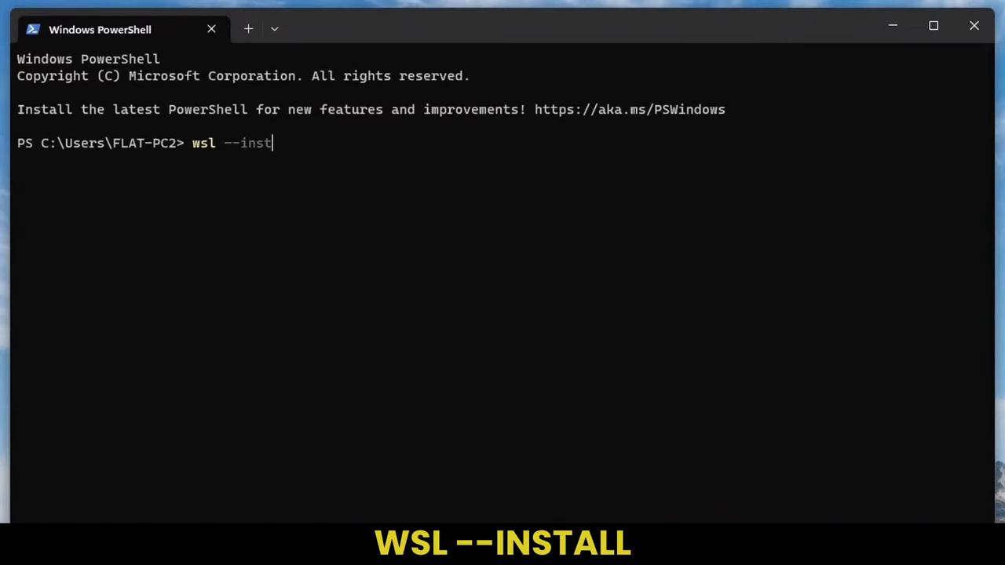
pyautogui.write('all')
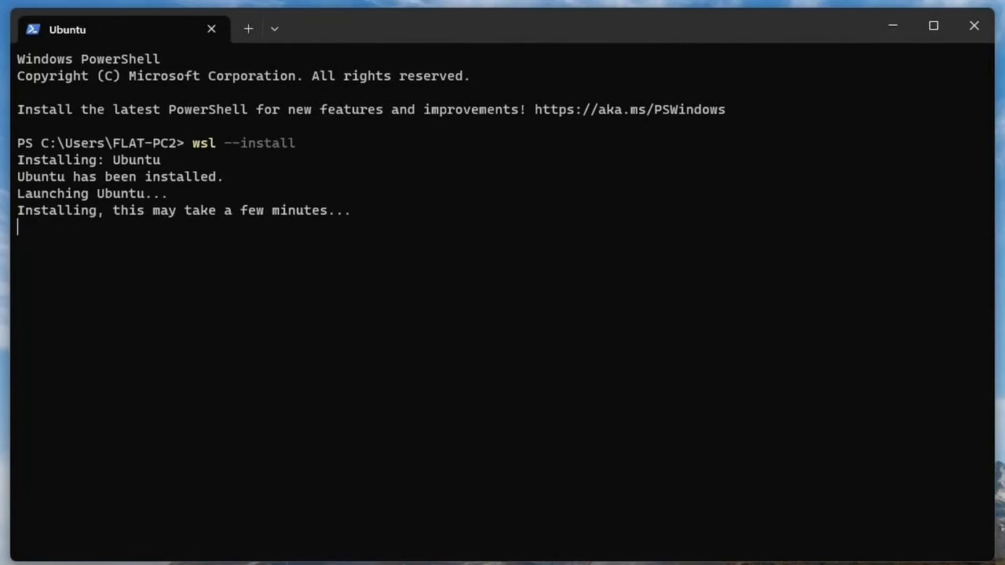
pyautogui.click(408, 552)
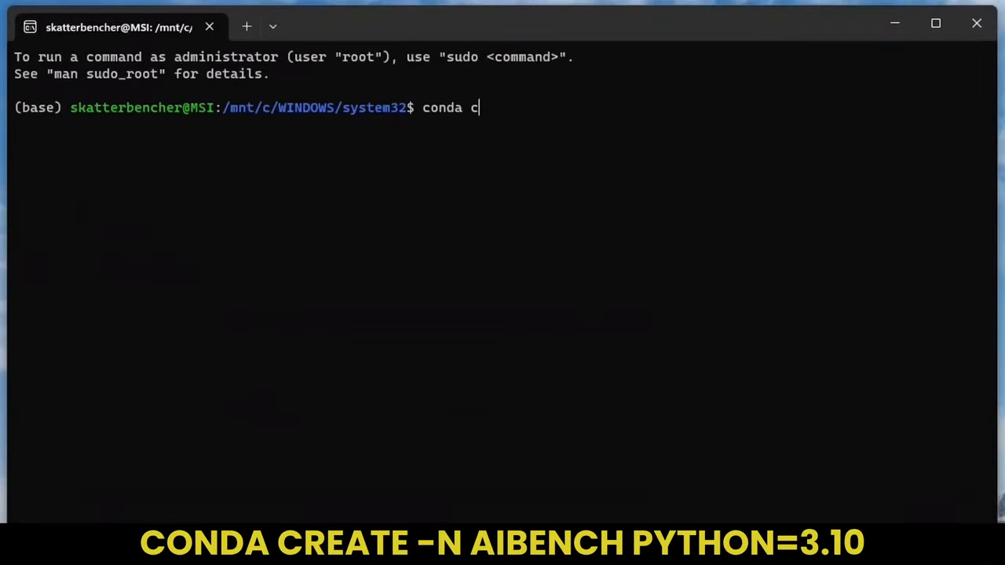
# In WSL Ubuntu, create and activate aibench (Python 3.10), then pip install tensorflow-cpu and tensorflow-directml-plugin.
pyautogui.write('reate -n aibench')
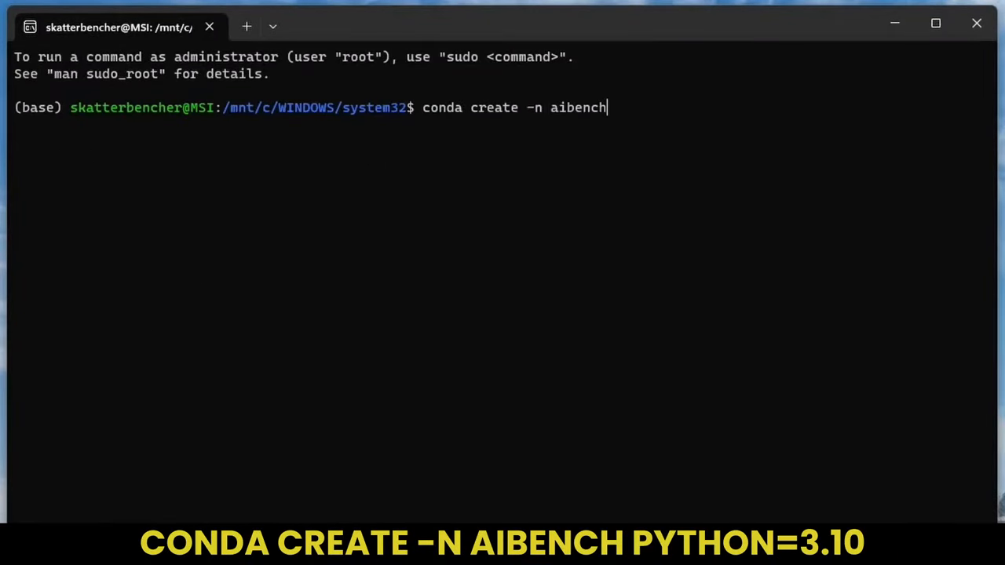
pyautogui.write('python=3.10')
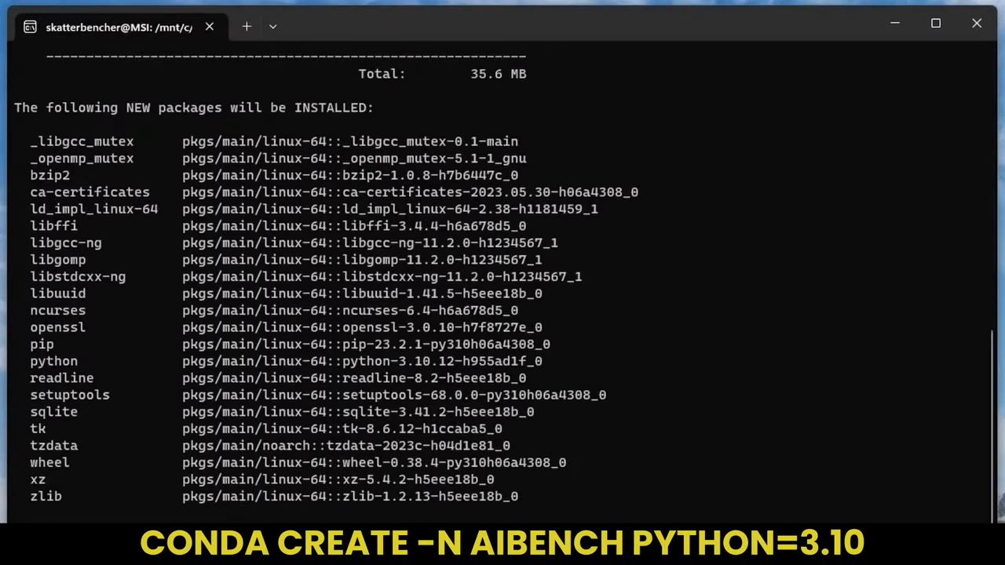
pyautogui.write('y')
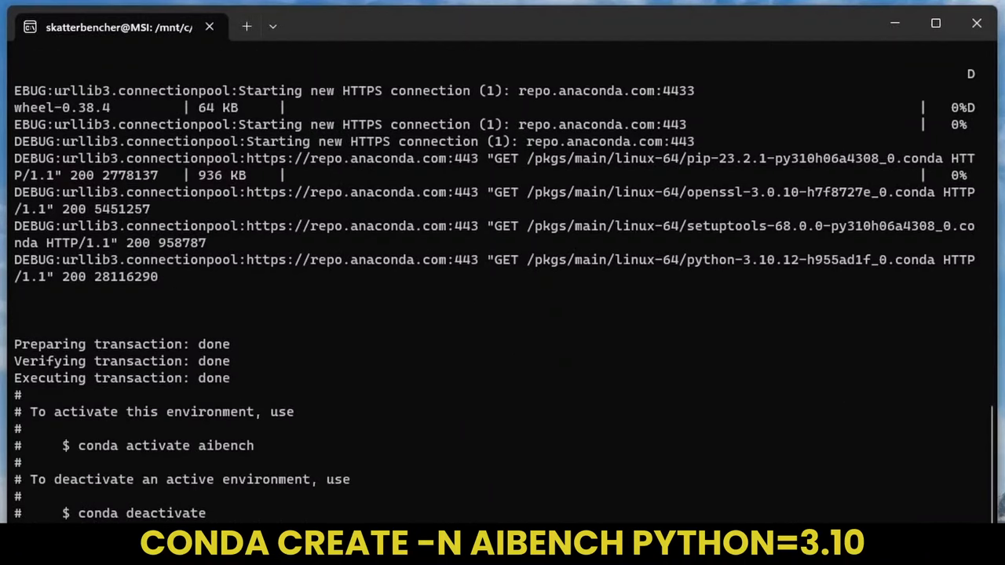
pyautogui.write('conda a')
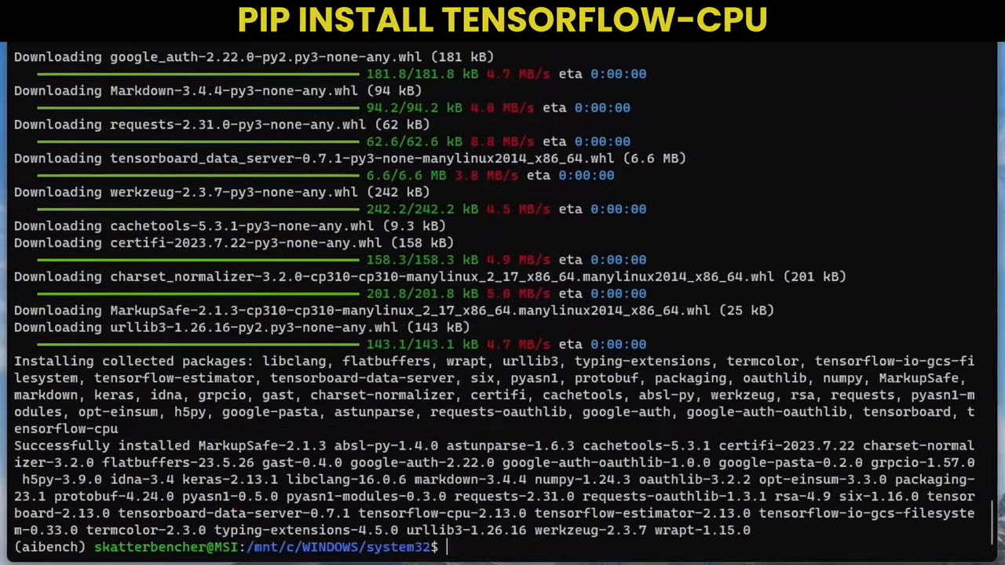
pyautogui.write('pip install tensorflow-directml-plugin')
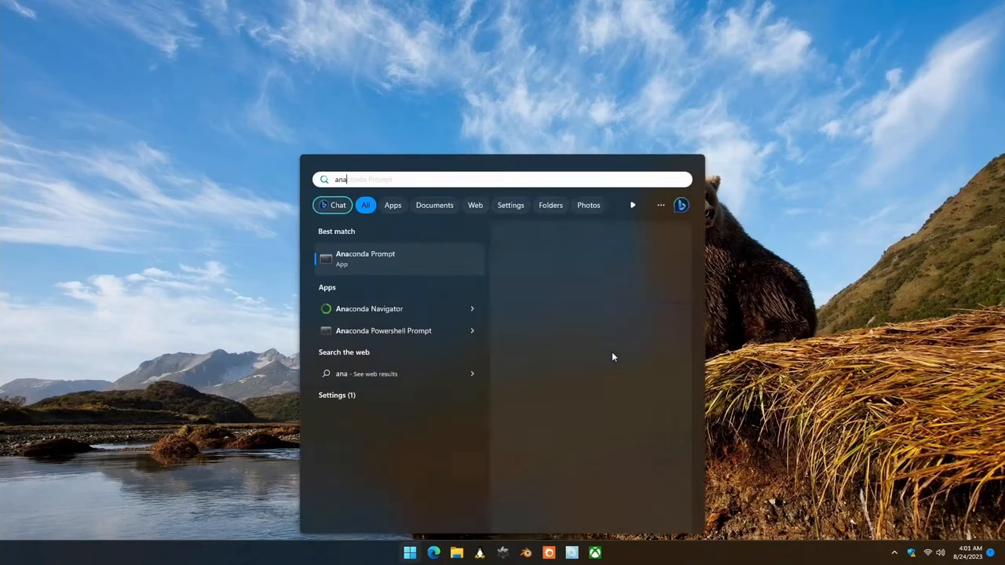
# In Anaconda Prompt, start Python, import AIBenchmark with use_CPU=None, verbose_level=3, and call benchmark.run().
pyautogui.click(364, 258)
pyautogui.write('conda activate aibench')
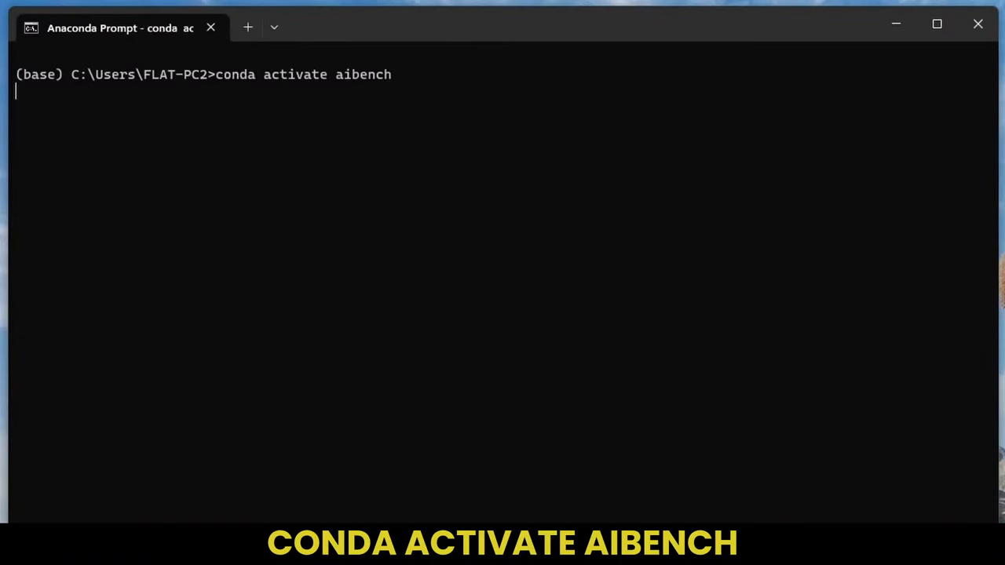
pyautogui.write('python')
pyautogui.write('from ai_benchmark import AIBenchmark')
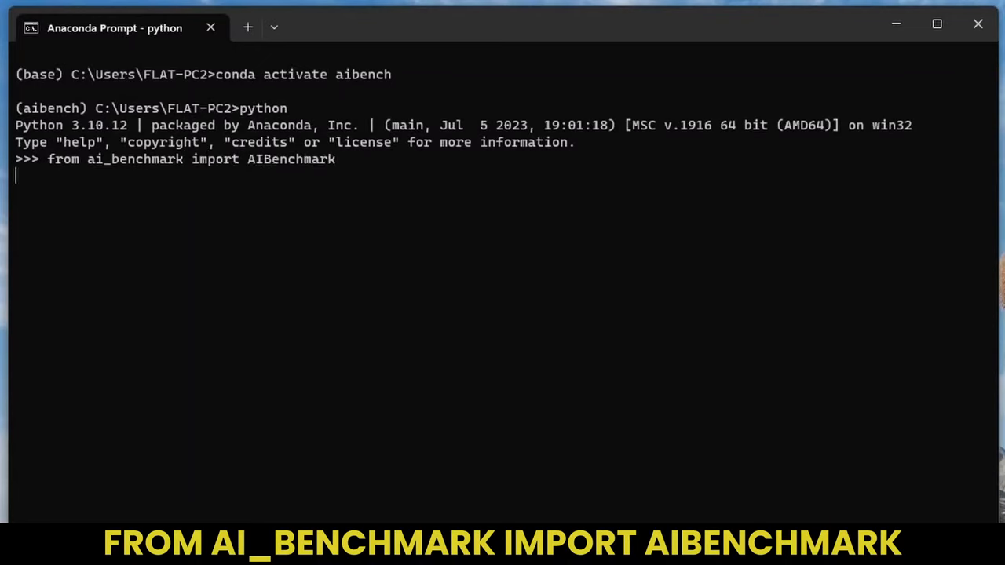
pyautogui.press('enter')
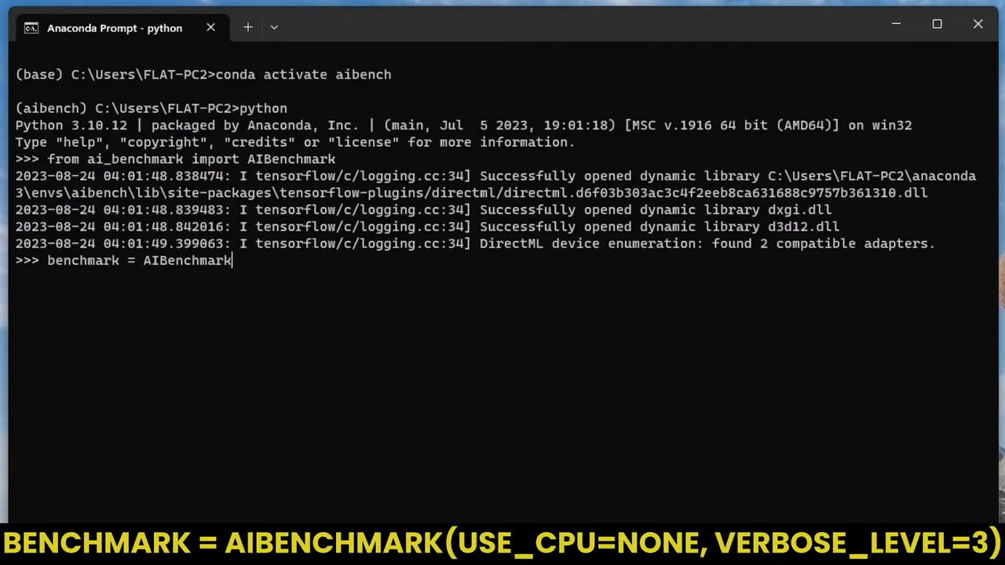
pyautogui.write('(use_CPU=None, verbose_level=3')
pyautogui.press('enter')
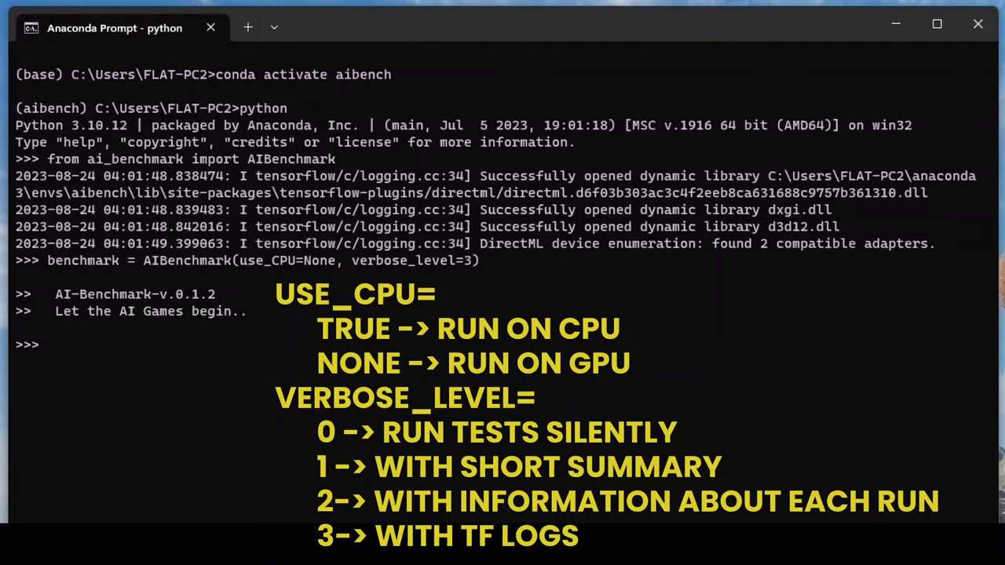
pyautogui.write('benchmark.run')
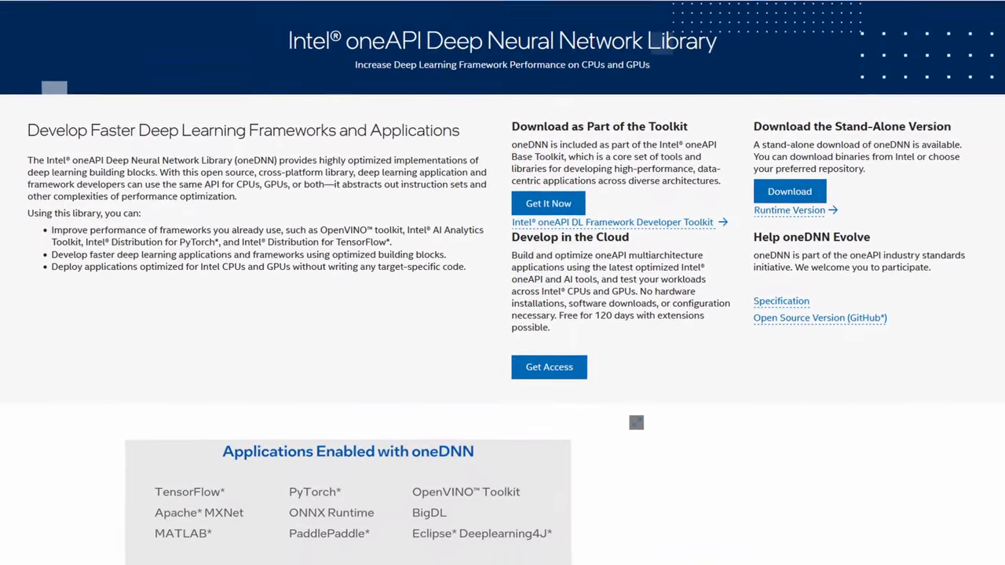
# Read the Intel newsroom article on oneDNN default in TensorFlow 2.9 down to What's New.
pyautogui.scroll(-3)
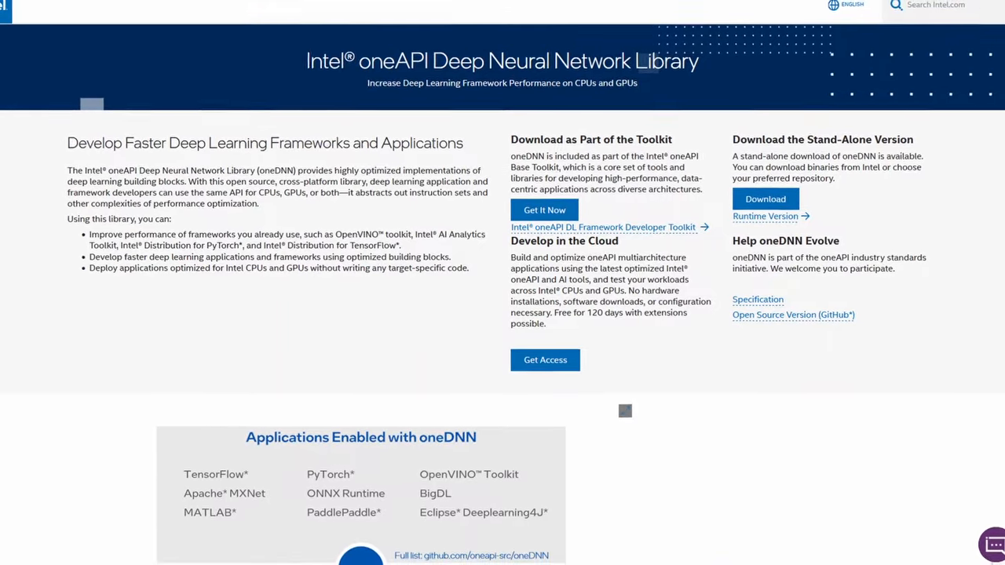
pyautogui.scroll(-3)
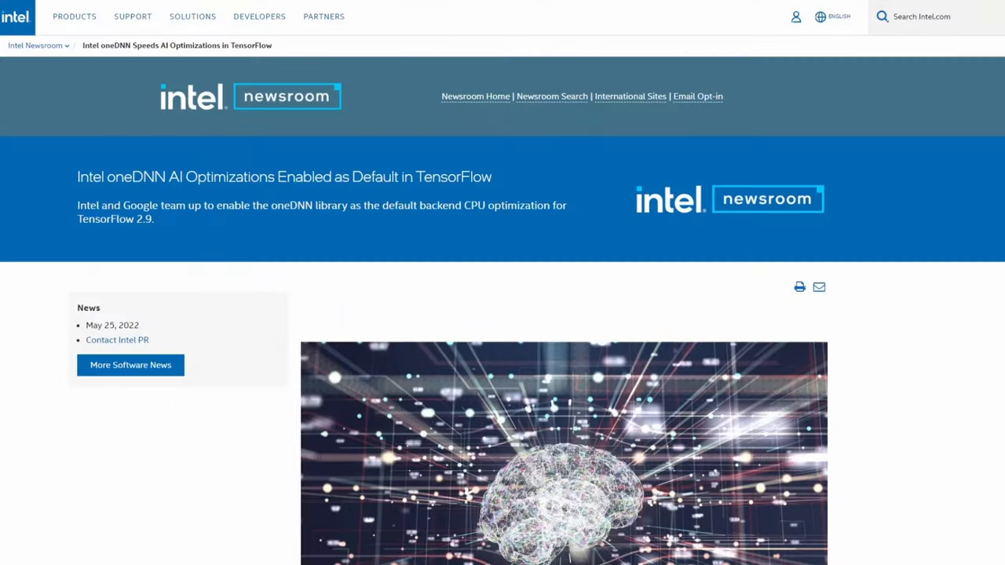
pyautogui.scroll(-3)
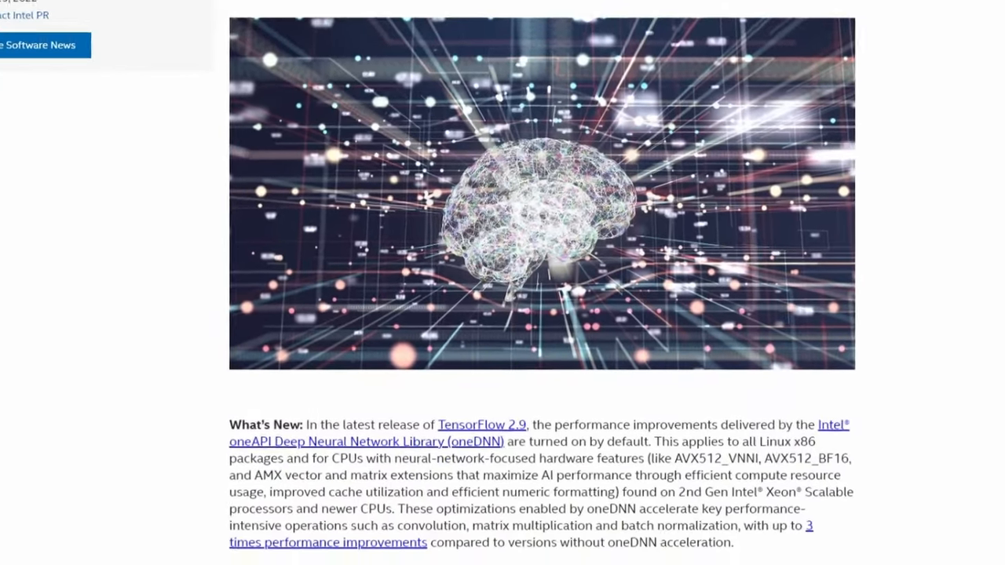
pyautogui.scroll(-3)
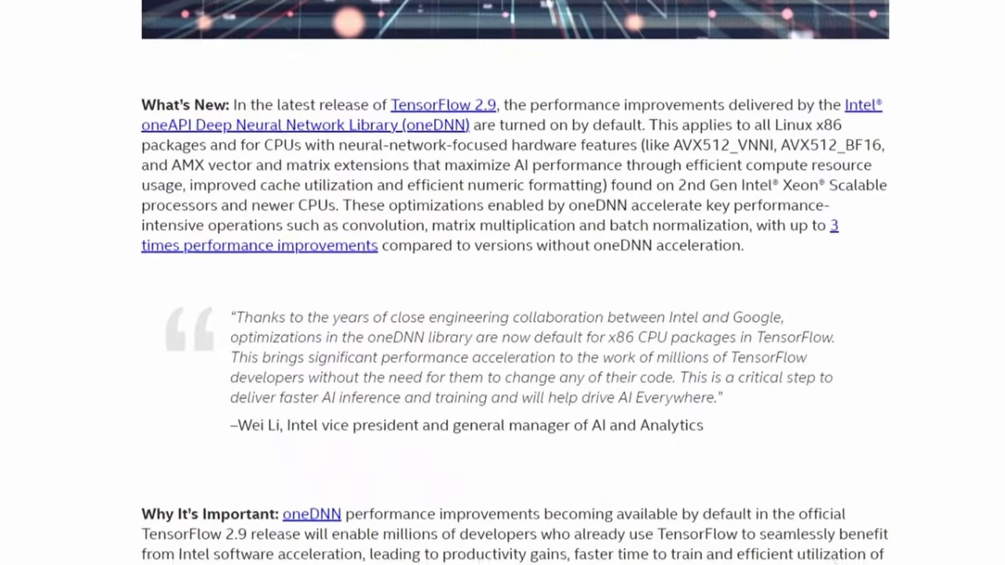
pyautogui.scroll(-3)
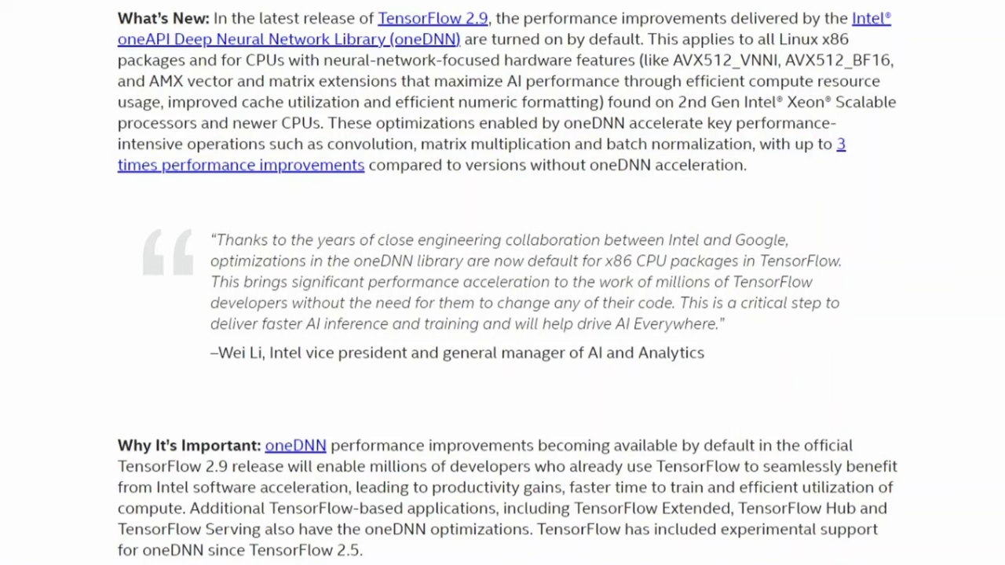
pyautogui.moveTo(118, 529); pyautogui.dragTo(363, 550)
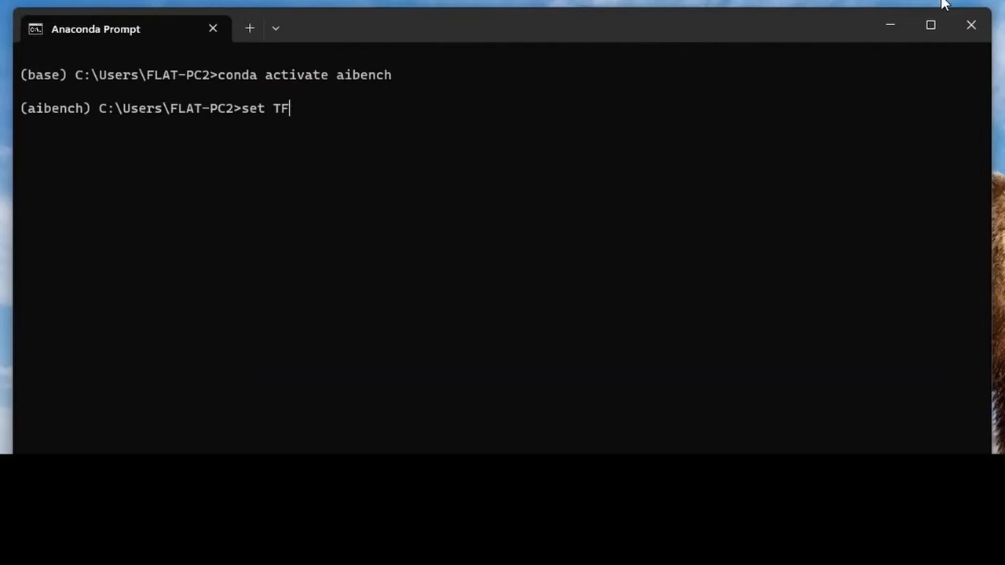
# Enter set TF_ENABLE_ONEDNN_OPTS=1 at the (aibench) prompt to enable oneDNN optimizations.
pyautogui.write('_ENABLE')
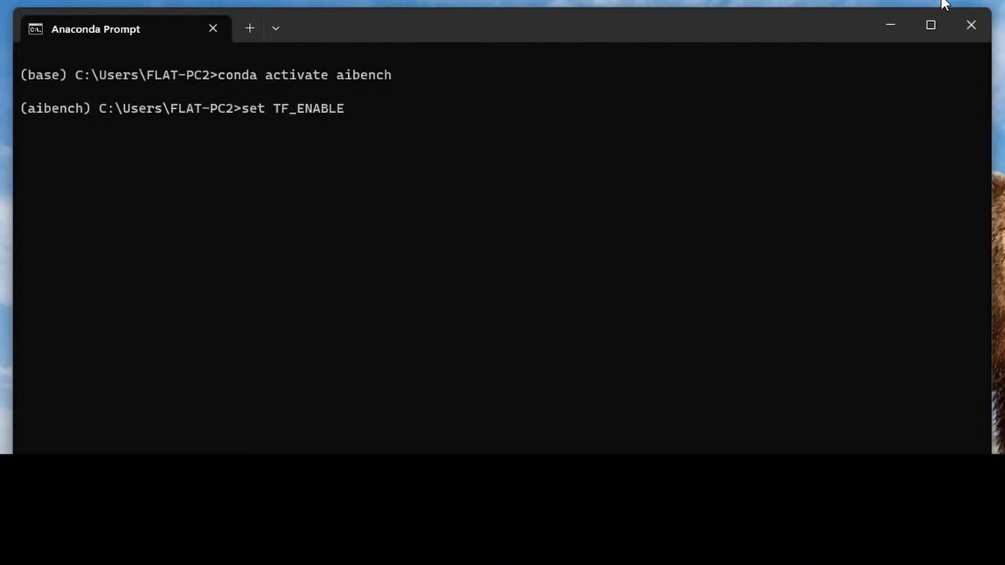
pyautogui.write('_ONEDNN')
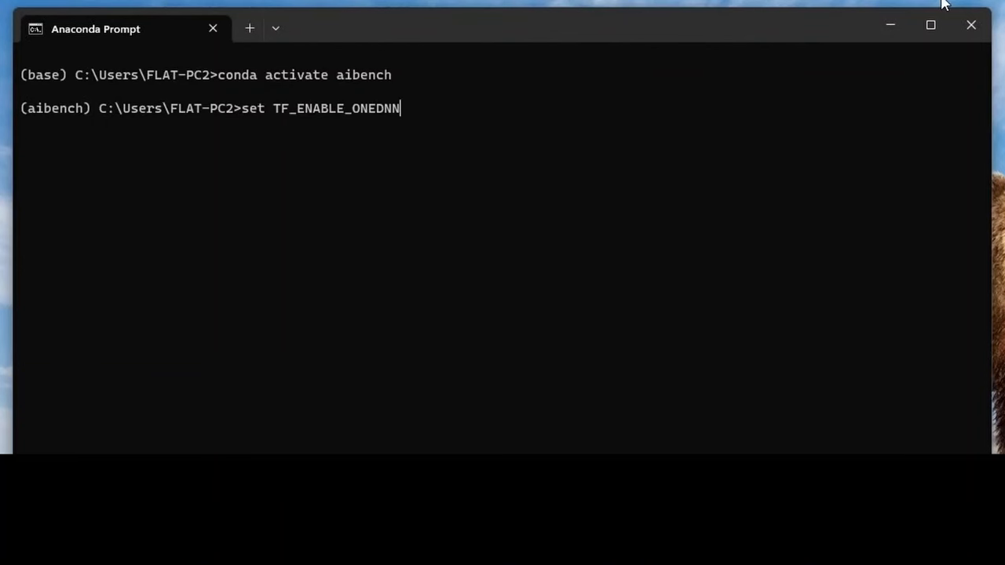
pyautogui.write('_OPTS=1')
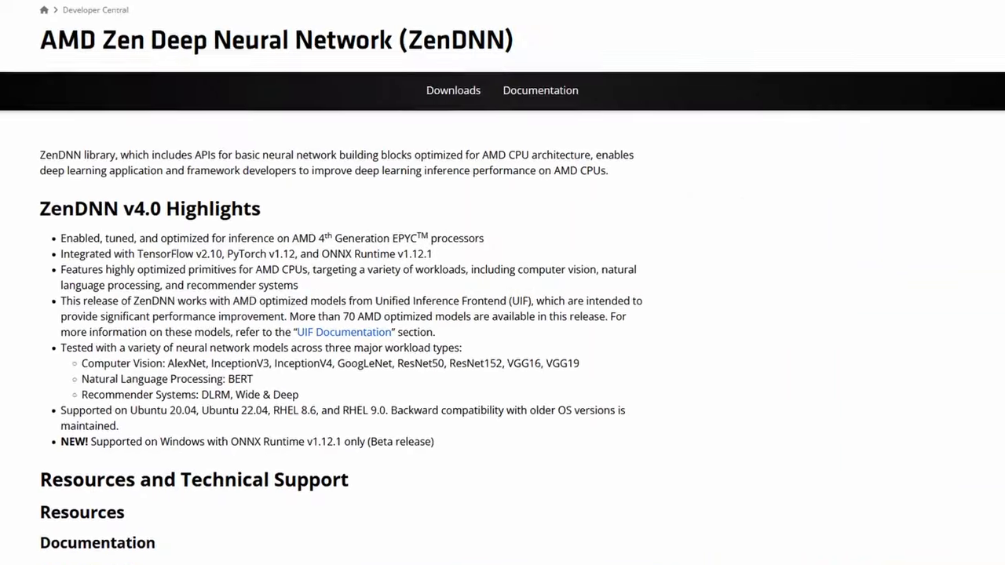
# Browse the ZenDNN and cuDNN pages to the TensorFlow pip guide's Windows Native cudatoolkit/cudnn commands.
pyautogui.scroll(-3)
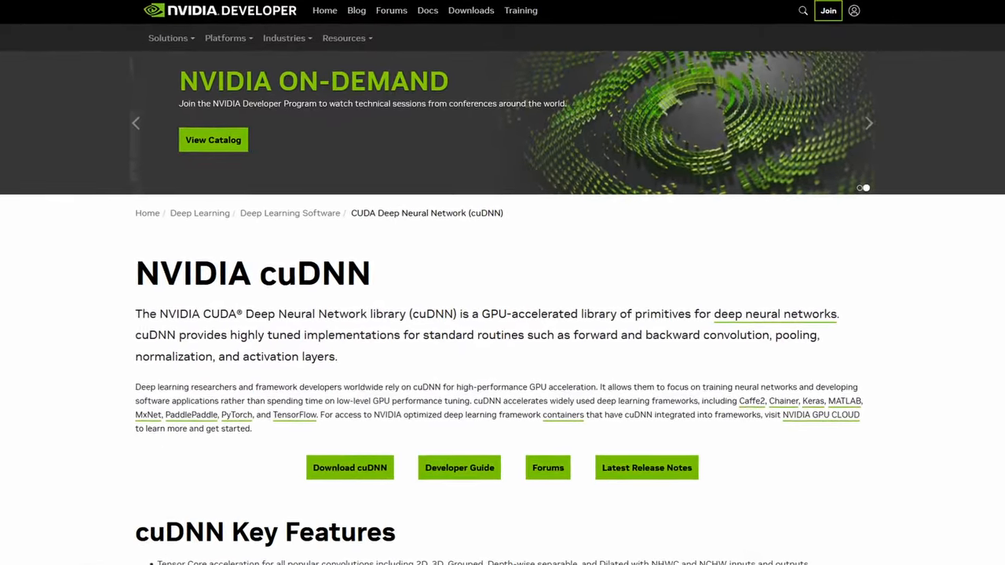
pyautogui.scroll(-3)
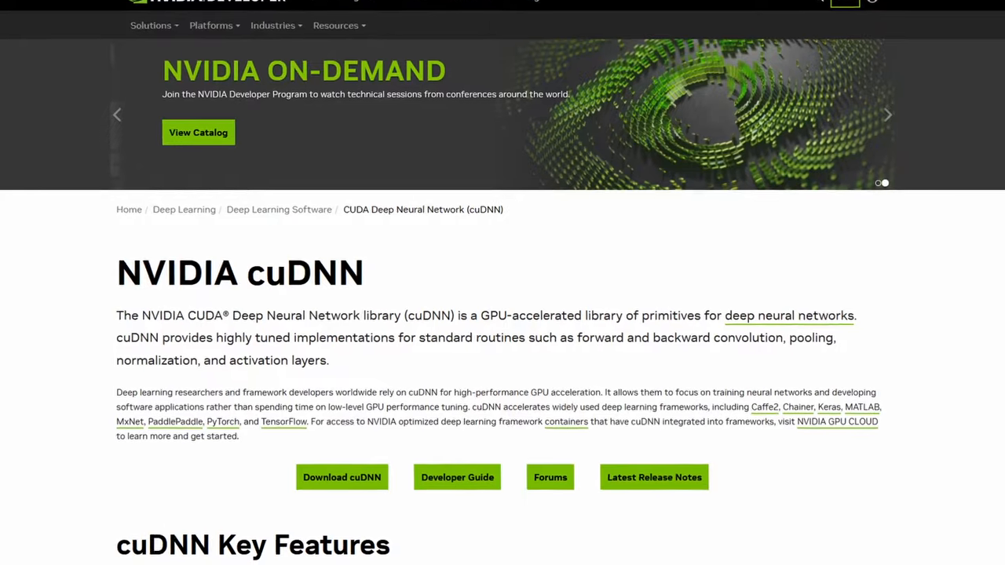
pyautogui.scroll(-3)
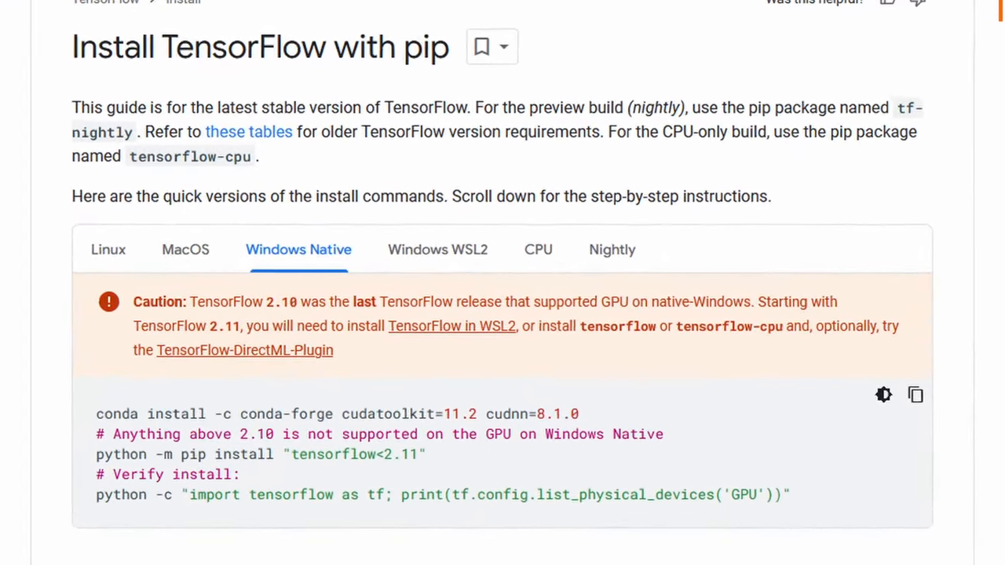
pyautogui.scroll(-3)
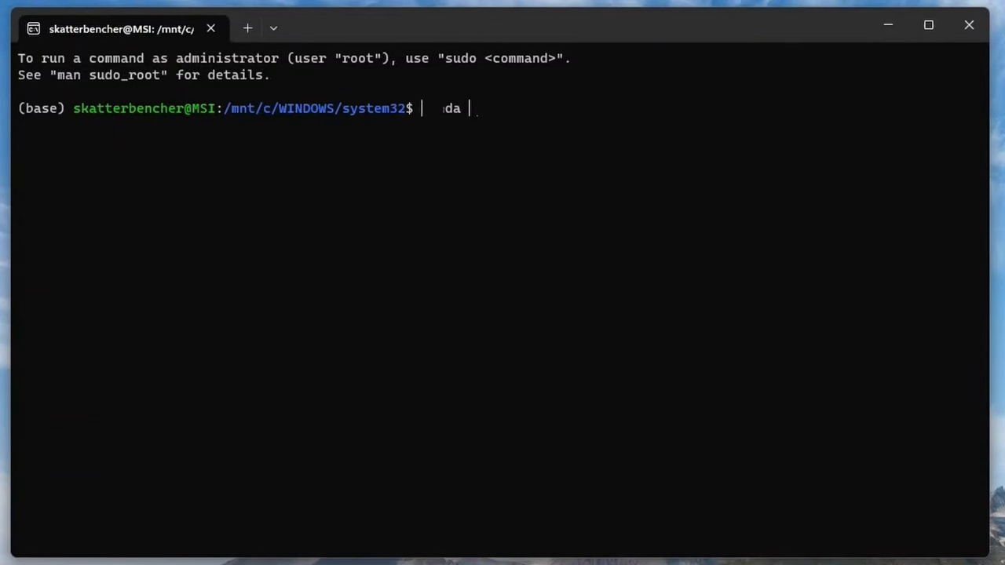
# Create the aibenchNV conda environment in WSL and activate it.
pyautogui.write('conda create -n aibenchNV')
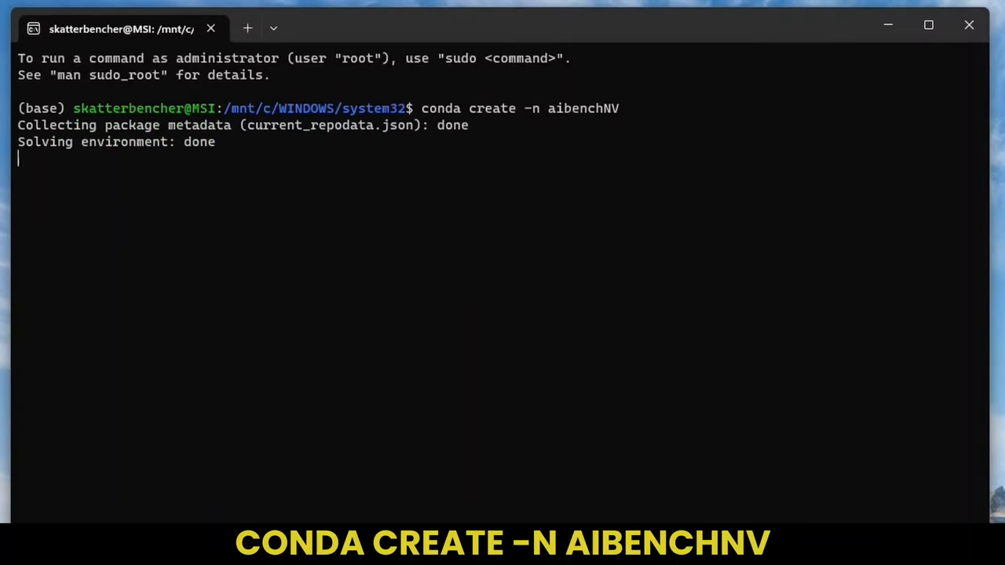
pyautogui.write('y]/n)? y')
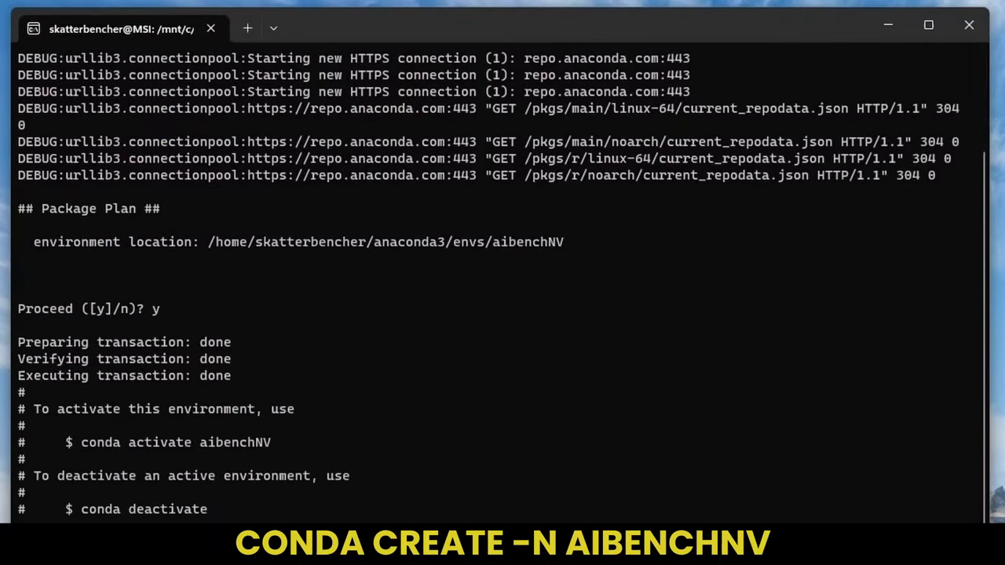
pyautogui.write('conda activate aibenchNV')
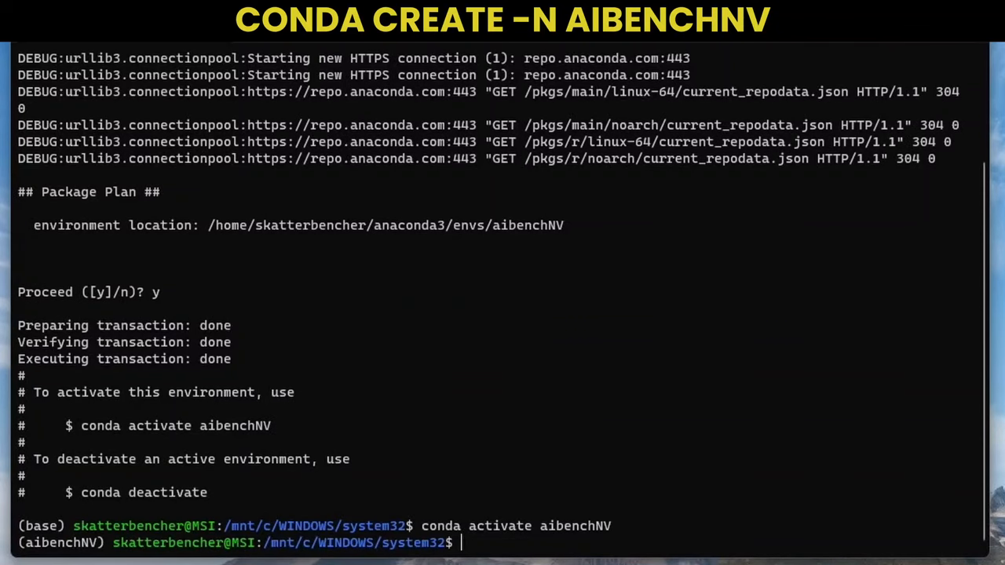
# Install cudatoolkit 11.8 from conda-forge, nvidia-cudnn-cu11 8.9.4.25 and numpy 1.23 in aibenchNV.
pyautogui.write('conda install -c c')
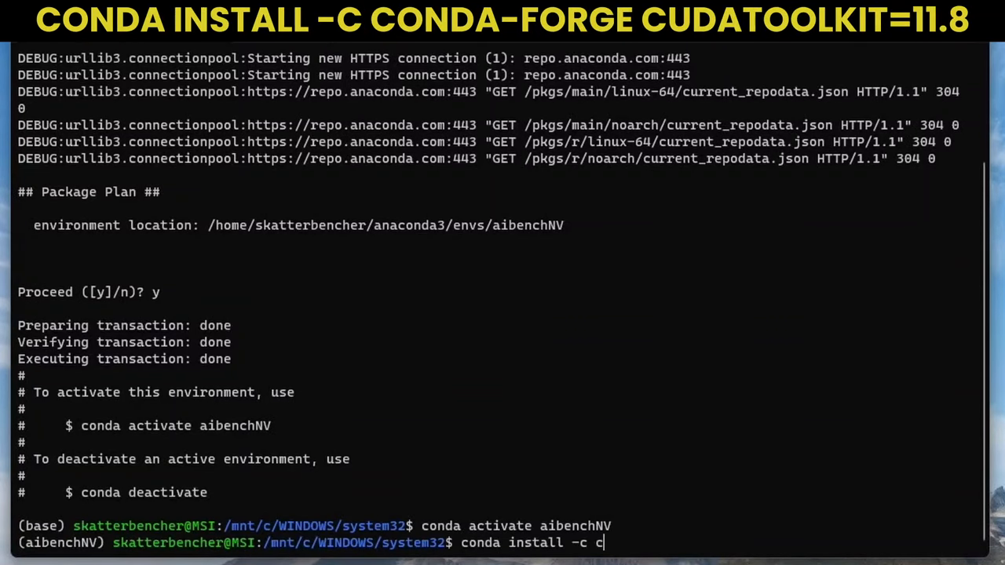
pyautogui.write('onda-forge cudatoolkit')
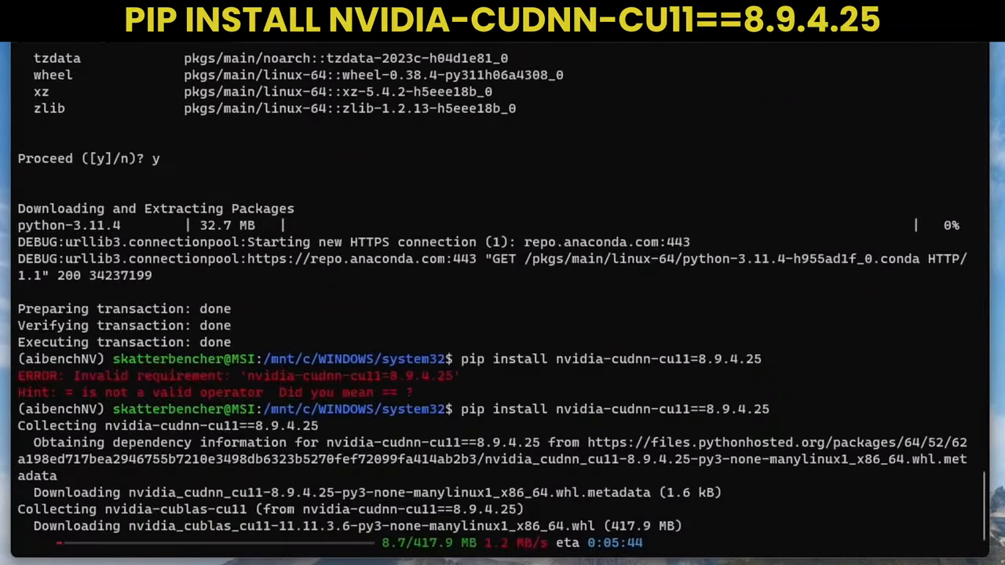
pyautogui.scroll(-3)
pyautogui.write('pip install nu')
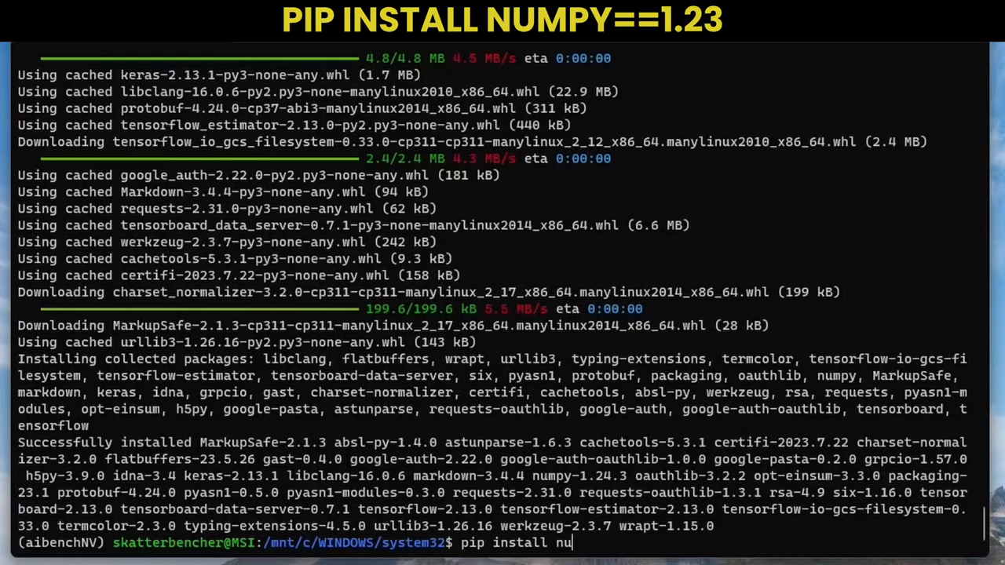
pyautogui.press('enter')
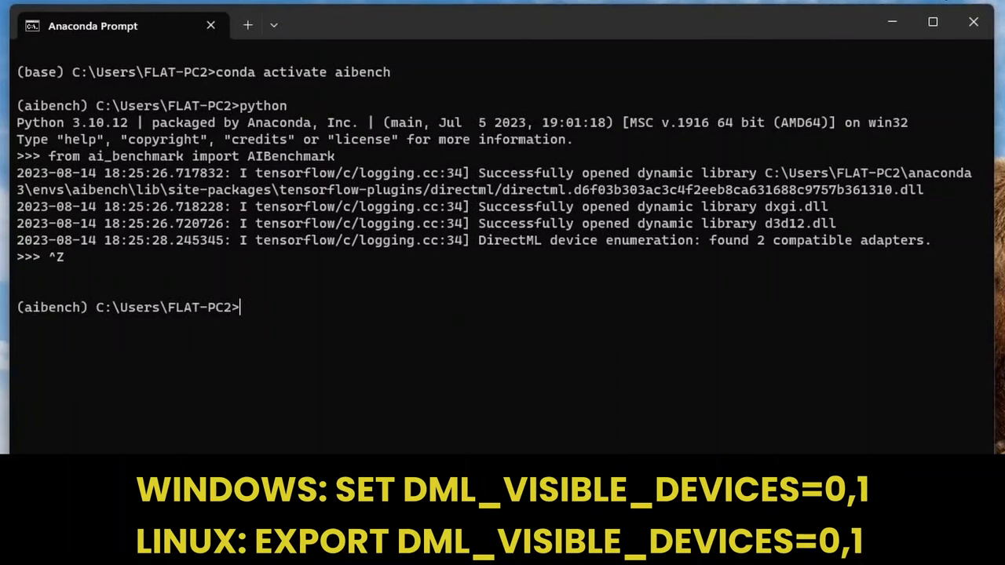
# Set DML_VISIBLE_DEVICES=1 in Anaconda Prompt so only the second DirectML adapter is used.
pyautogui.write('set')
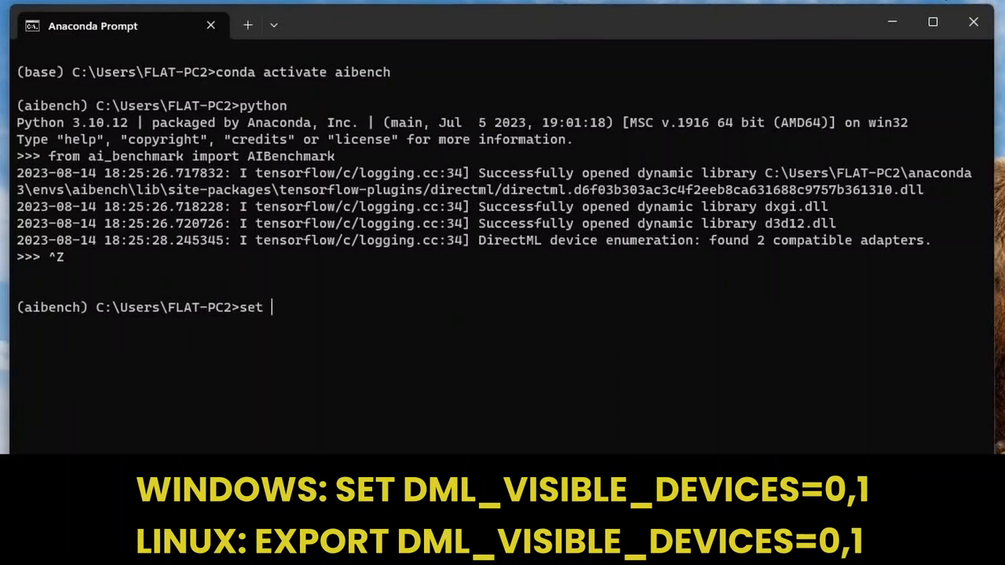
pyautogui.write('DML_V')
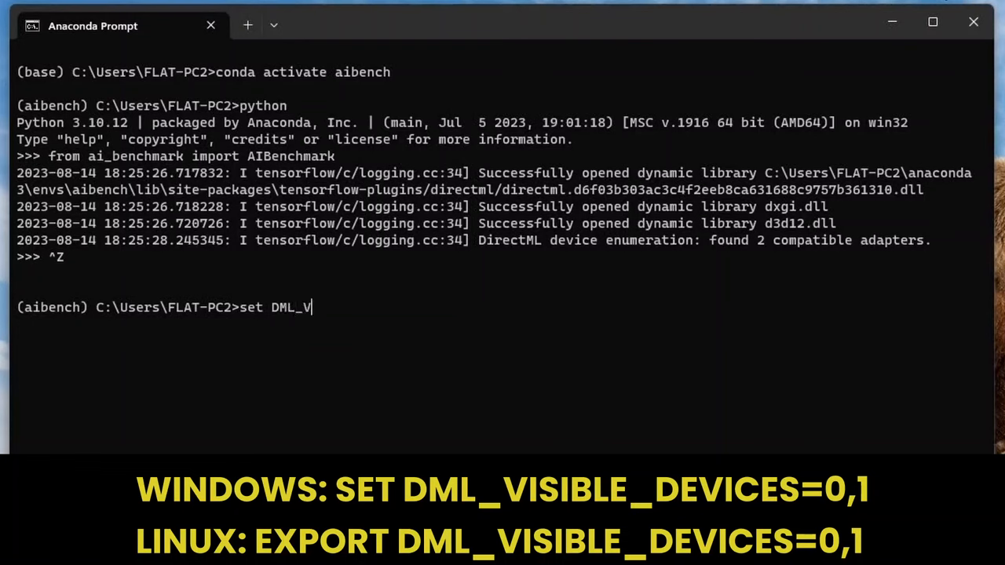
pyautogui.write('ISIBLE_')
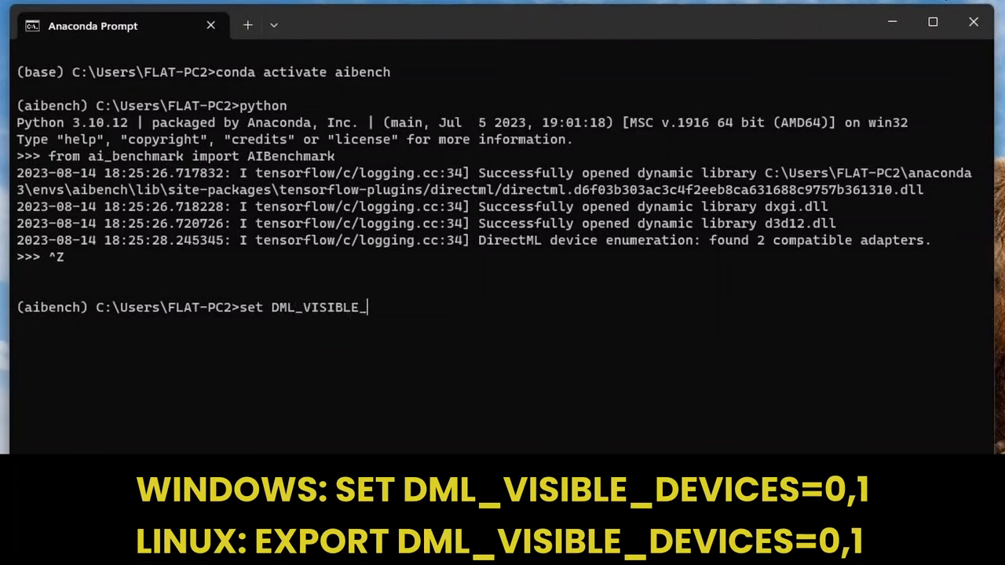
pyautogui.write('DEVI')
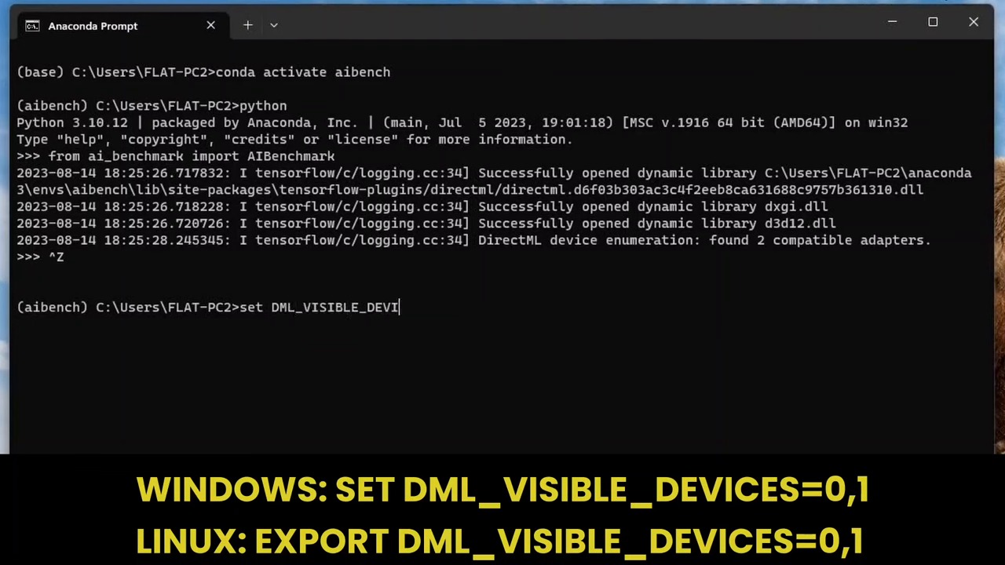
pyautogui.write('CES=')
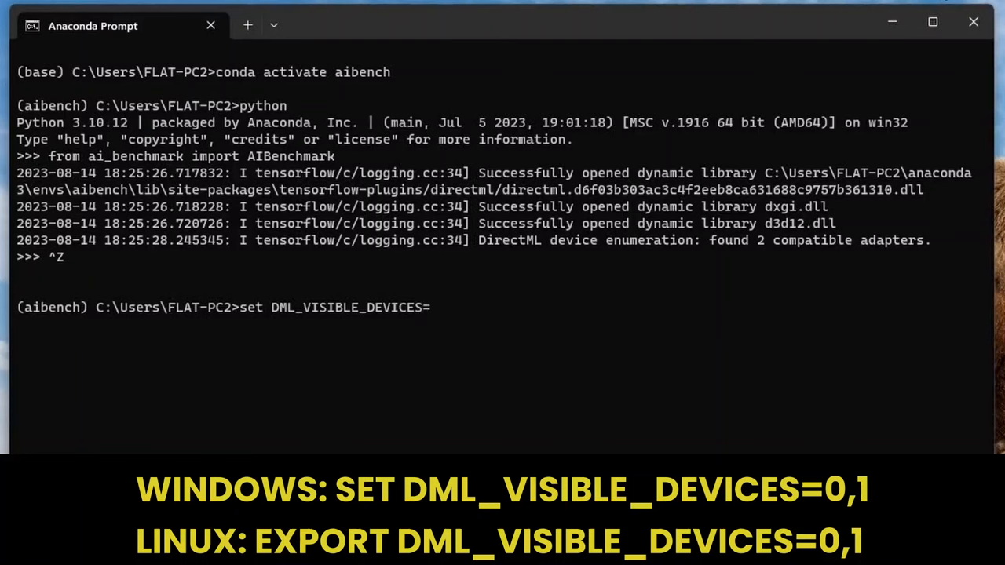
pyautogui.write('1')
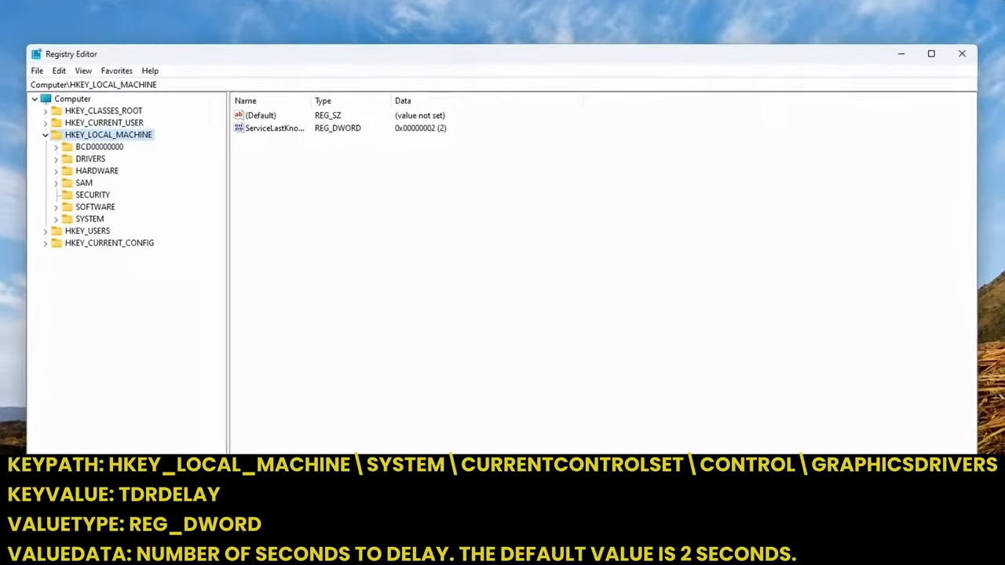
# Add a new DWORD (32-bit) TdrDelay value under HKLM\SYSTEM\CurrentControlSet\Control\GraphicsDrivers.
pyautogui.click(57, 218)
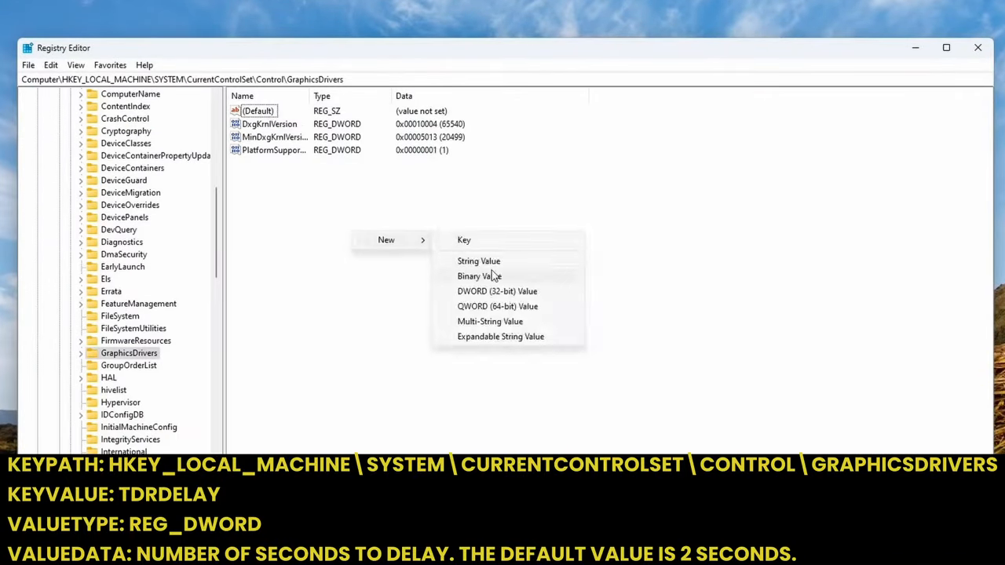
pyautogui.click(496, 290)
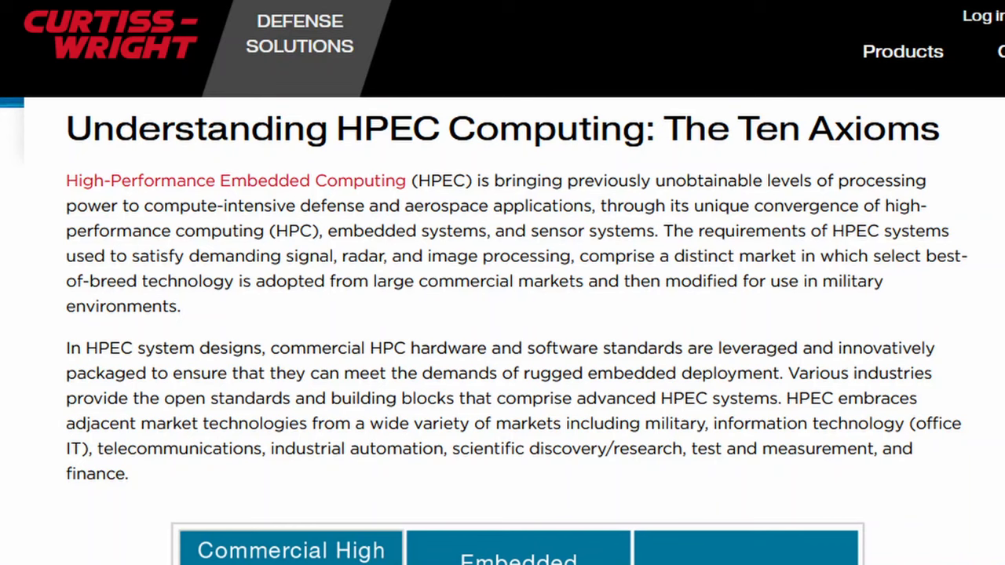
pyautogui.scroll(-3)
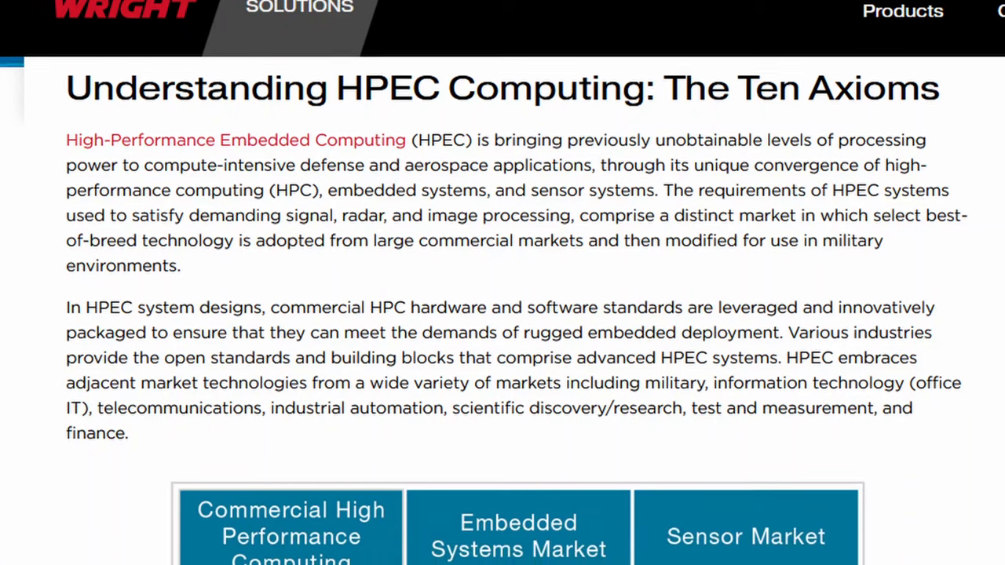